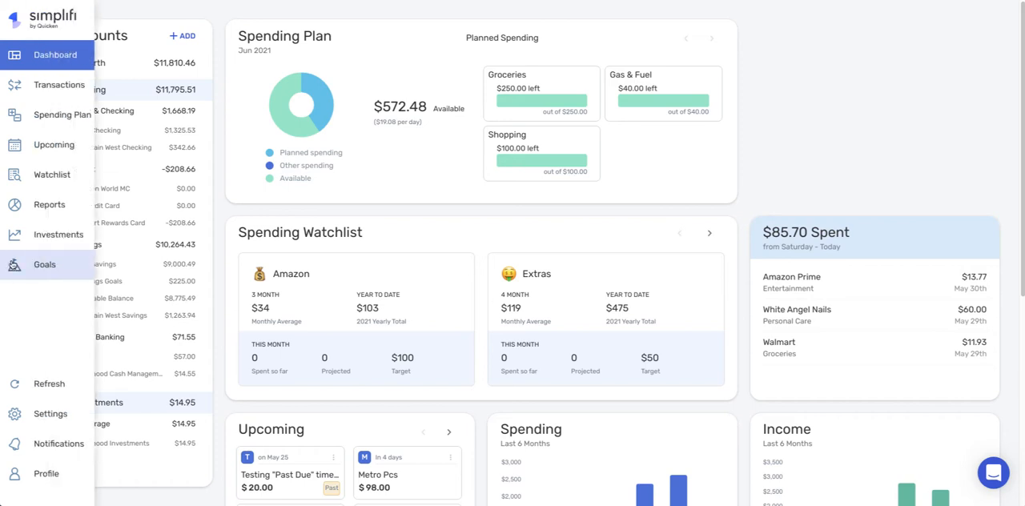
Go to the Savings goals page showing Emergency Fund at $225 of $1,000.
click(45, 264)
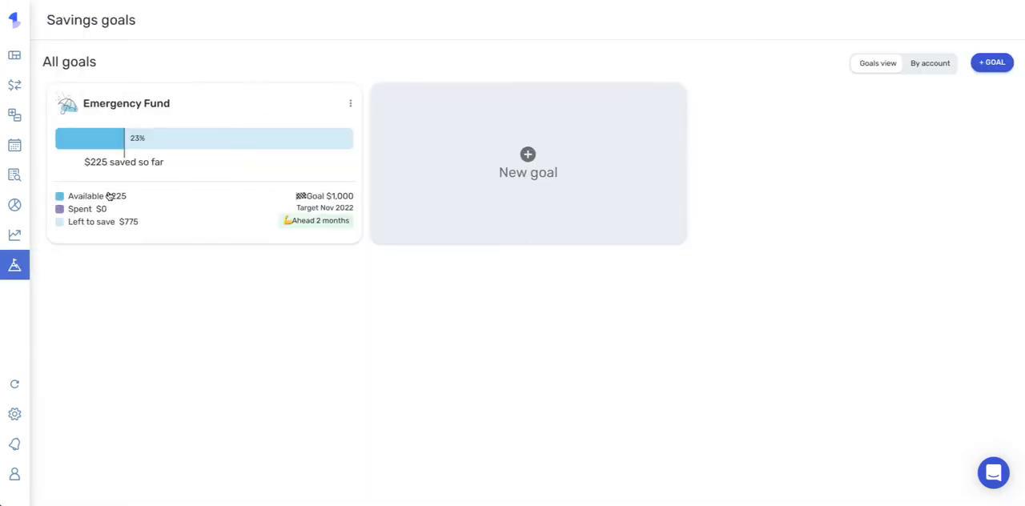
mouse_move(237, 186)
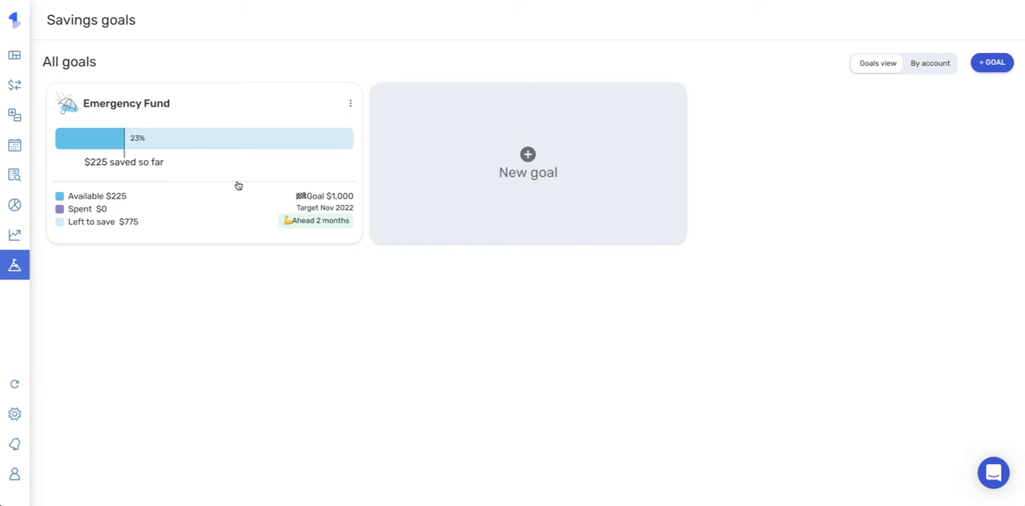
mouse_move(290, 182)
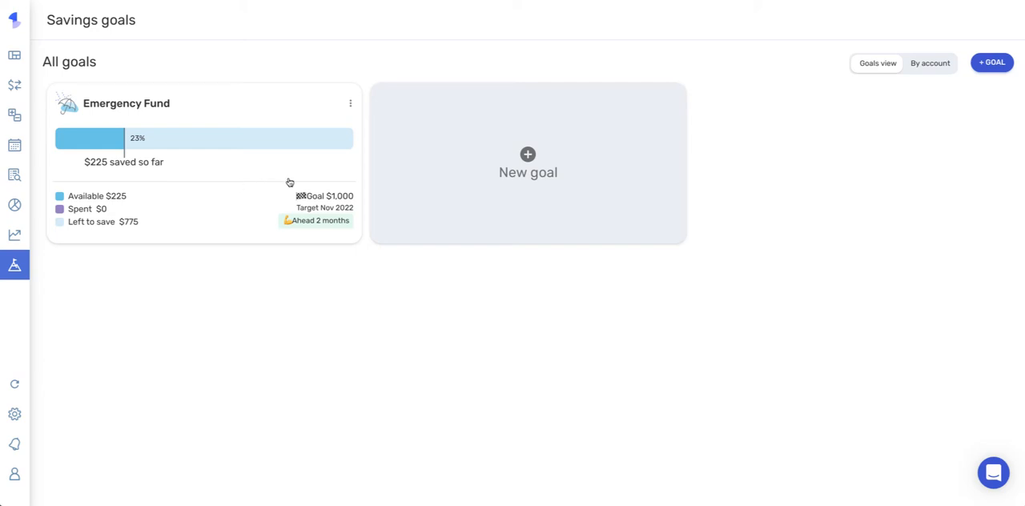
mouse_move(817, 190)
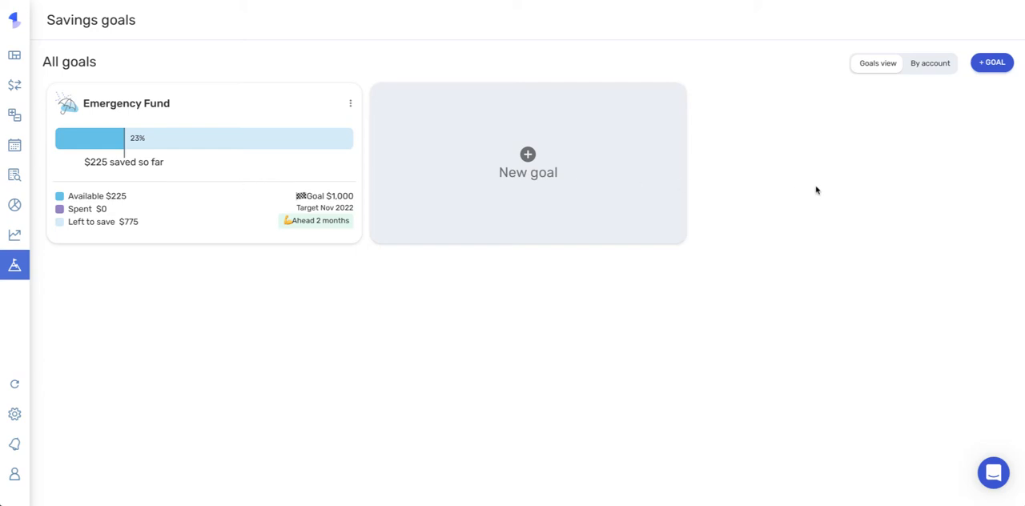
mouse_move(998, 51)
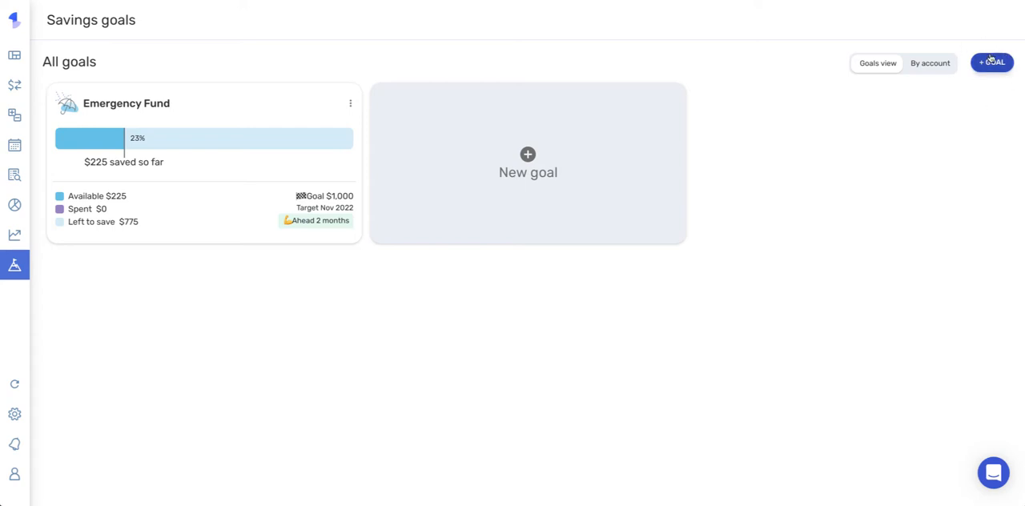
mouse_move(531, 160)
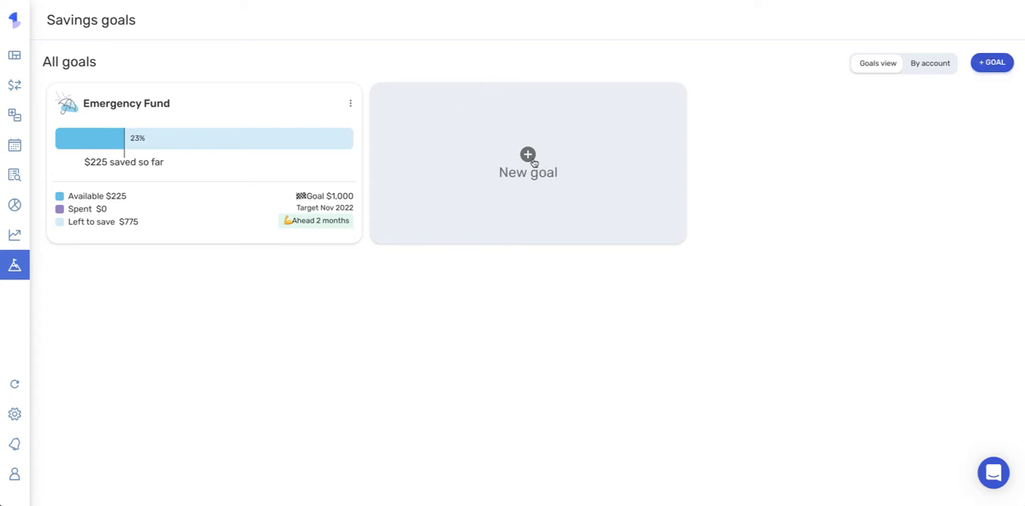
Start a new savings goal from the + GOAL button.
click(527, 154)
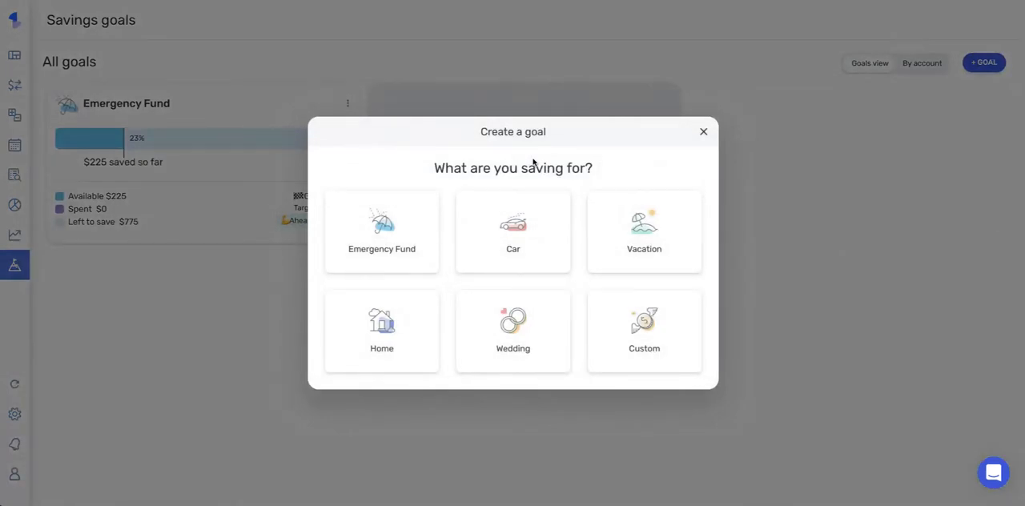
mouse_move(487, 157)
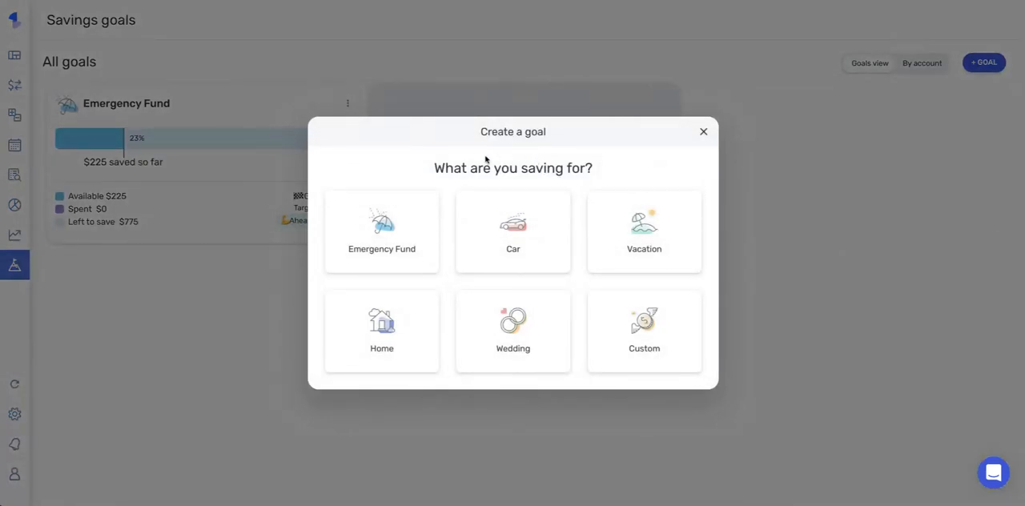
mouse_move(373, 162)
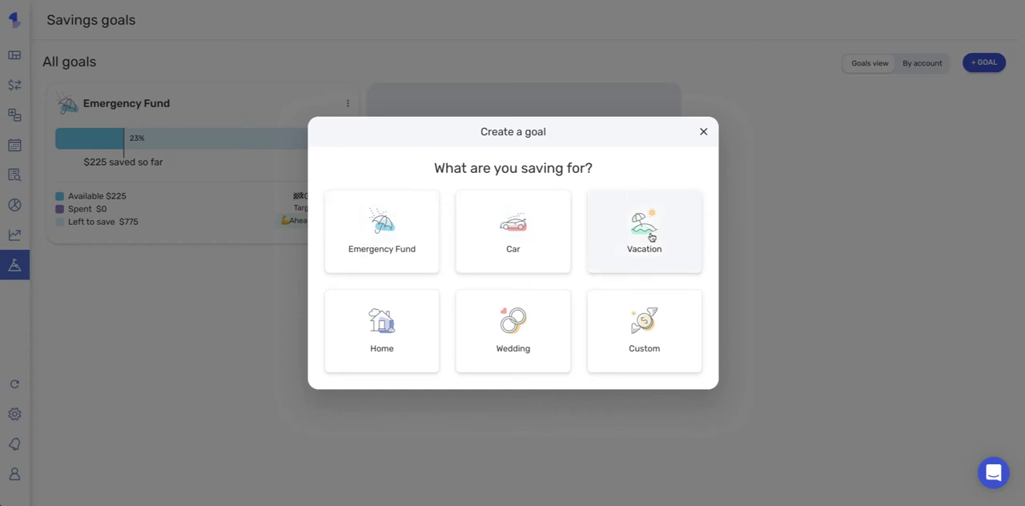
mouse_move(666, 362)
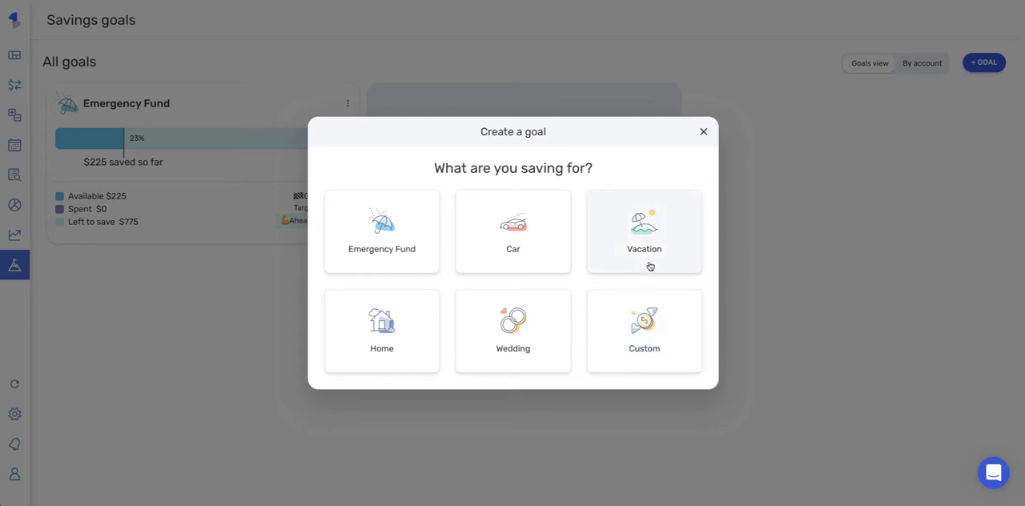
Define a Vacation goal named Hawaii Vacation: $5,000 target, $50 saved, linked to ICCU Savings.
click(644, 230)
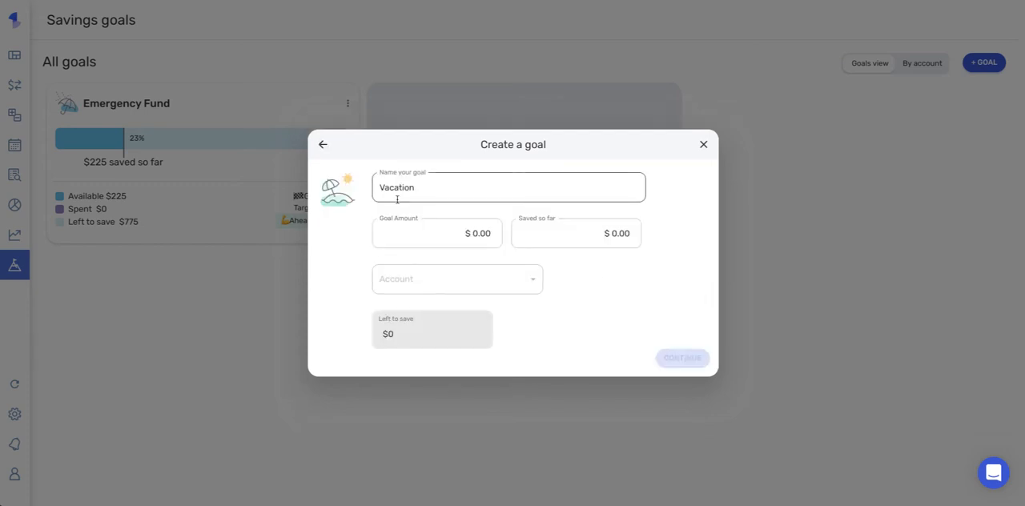
text(Hawai)
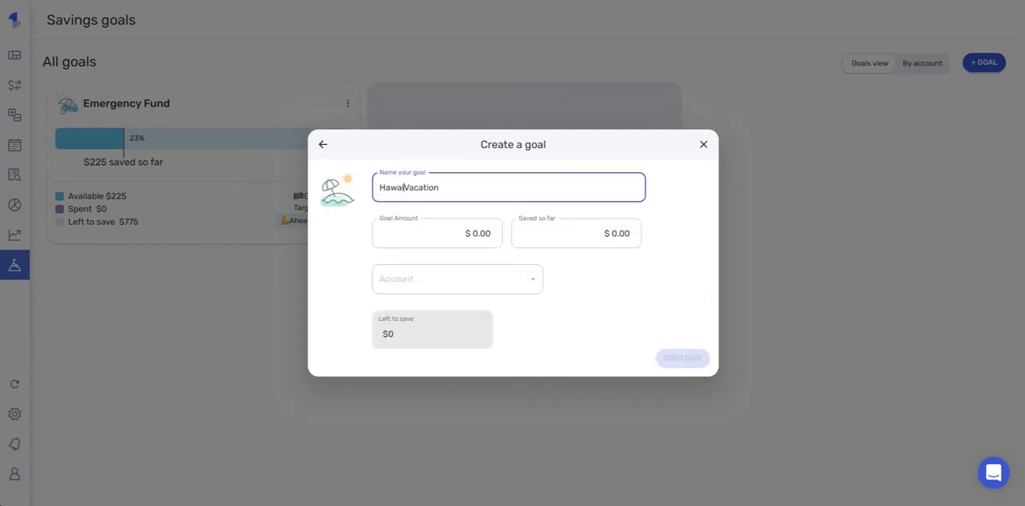
text(5)
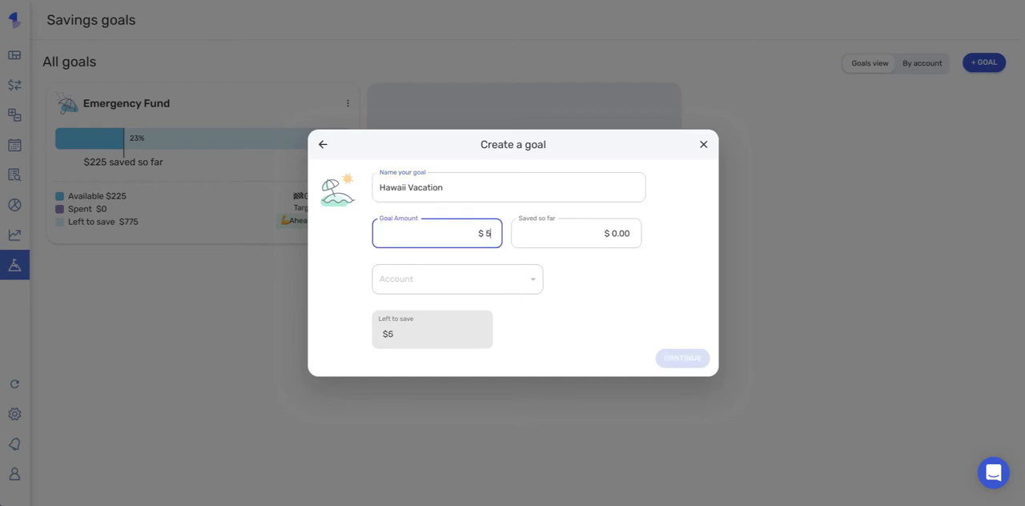
text(000.00)
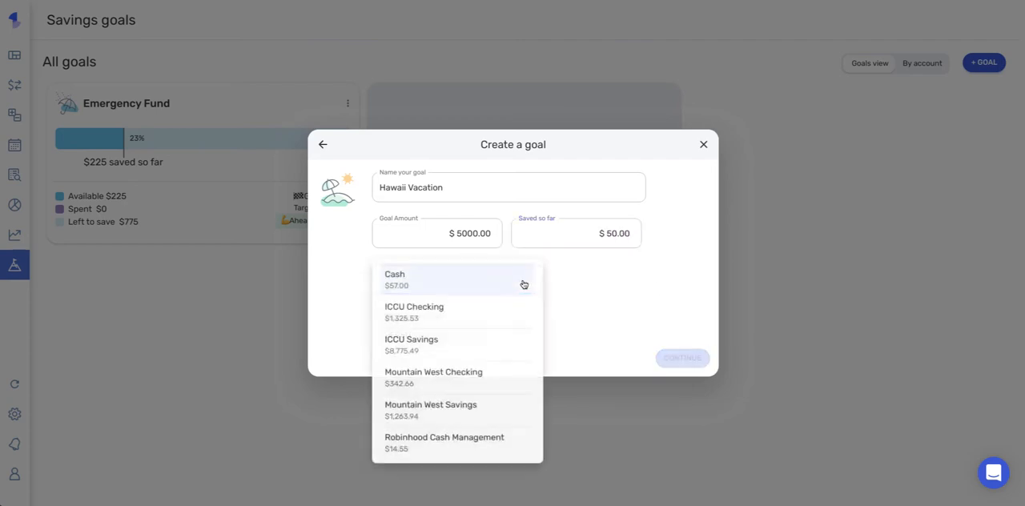
click(410, 345)
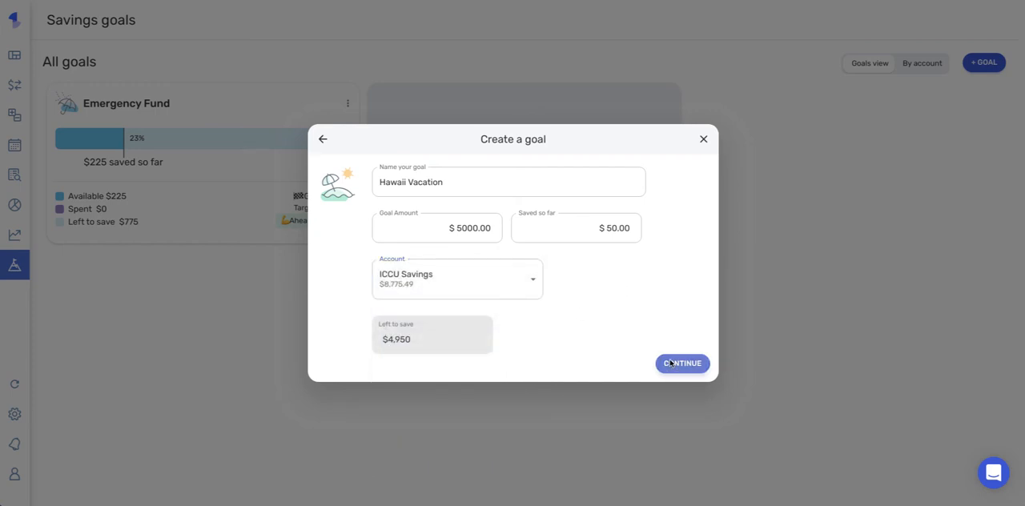
Continue to the target date, keep it enabled and choose the target year.
click(682, 364)
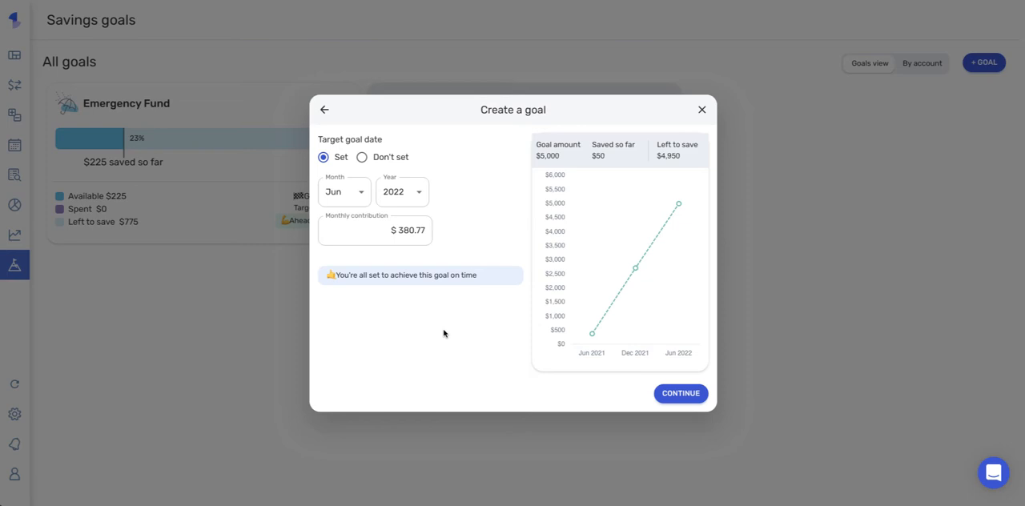
mouse_move(443, 160)
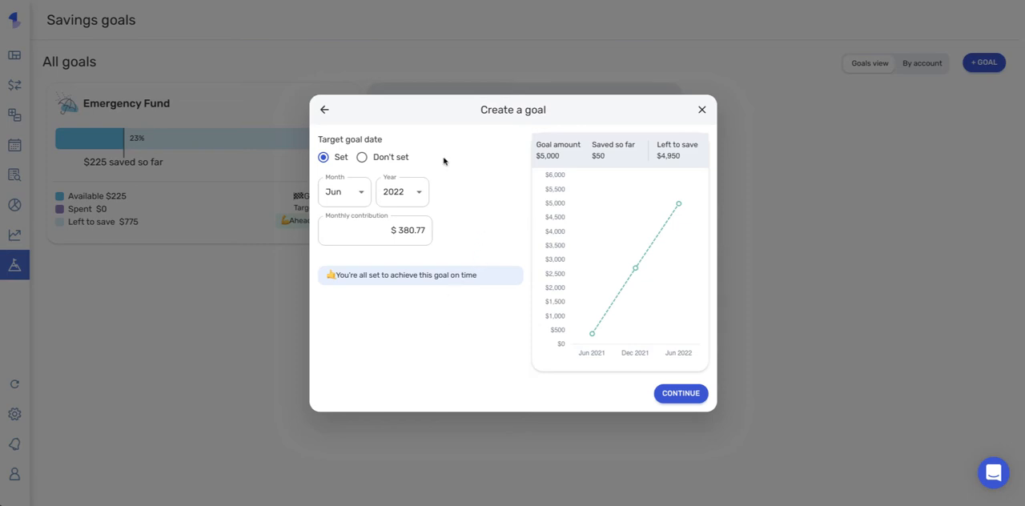
click(362, 157)
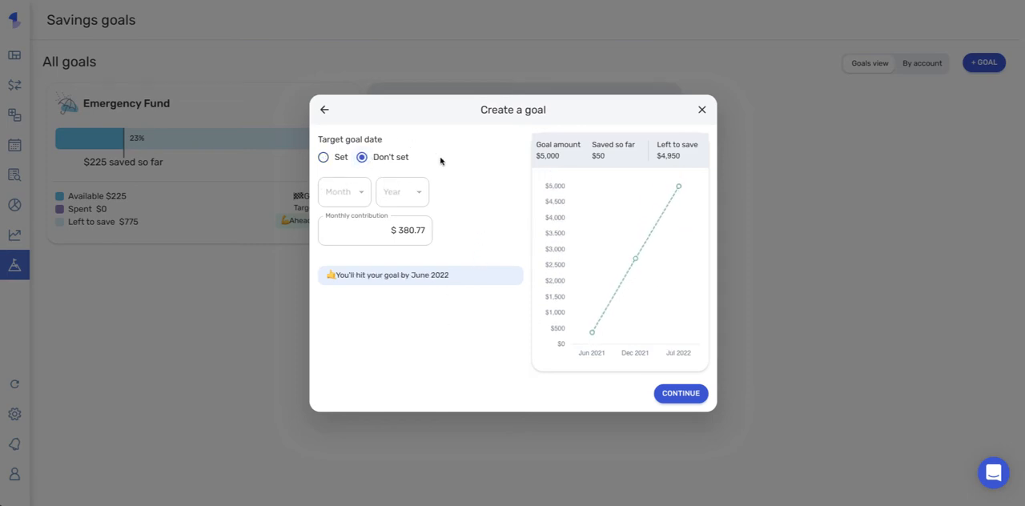
click(324, 157)
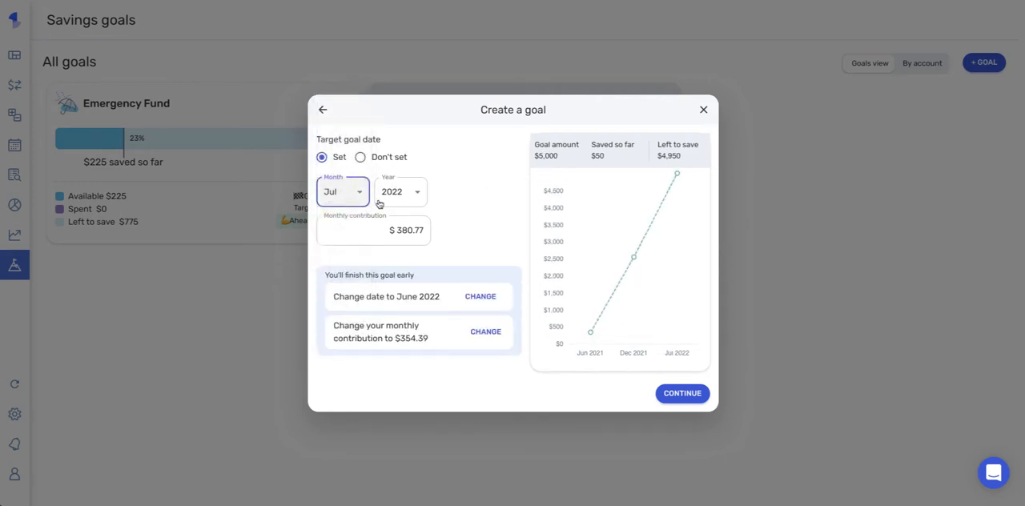
click(400, 190)
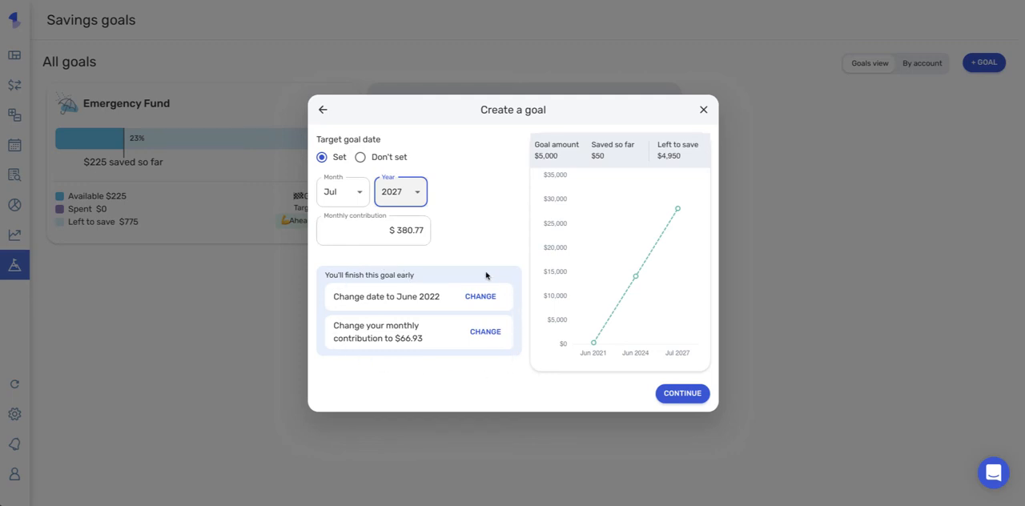
mouse_move(394, 354)
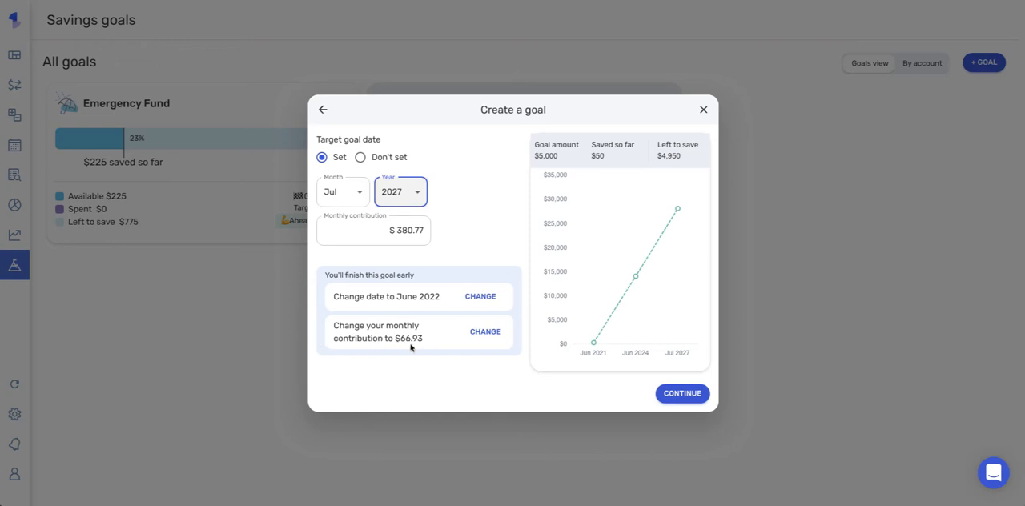
mouse_move(450, 343)
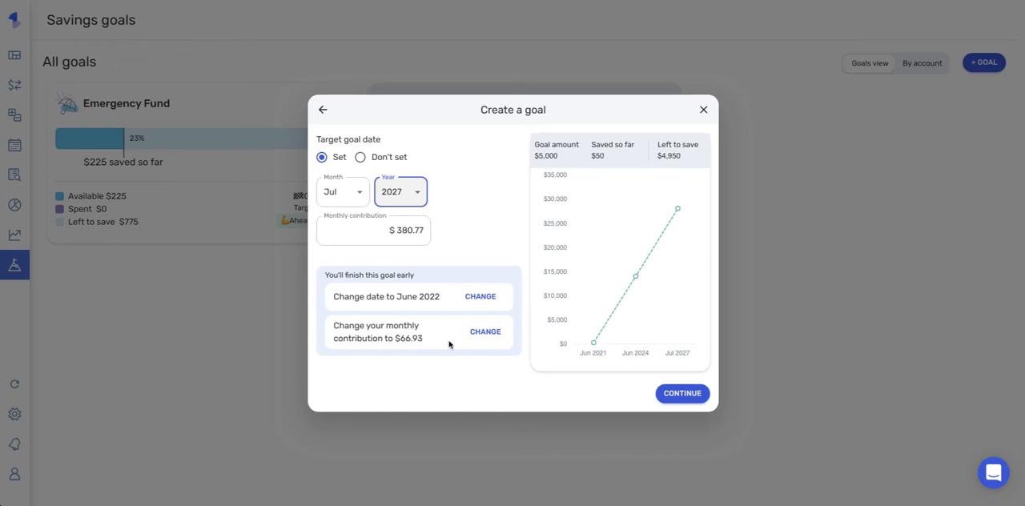
Set a $100 monthly contribution and accept the suggested July 2025 target date.
click(400, 231)
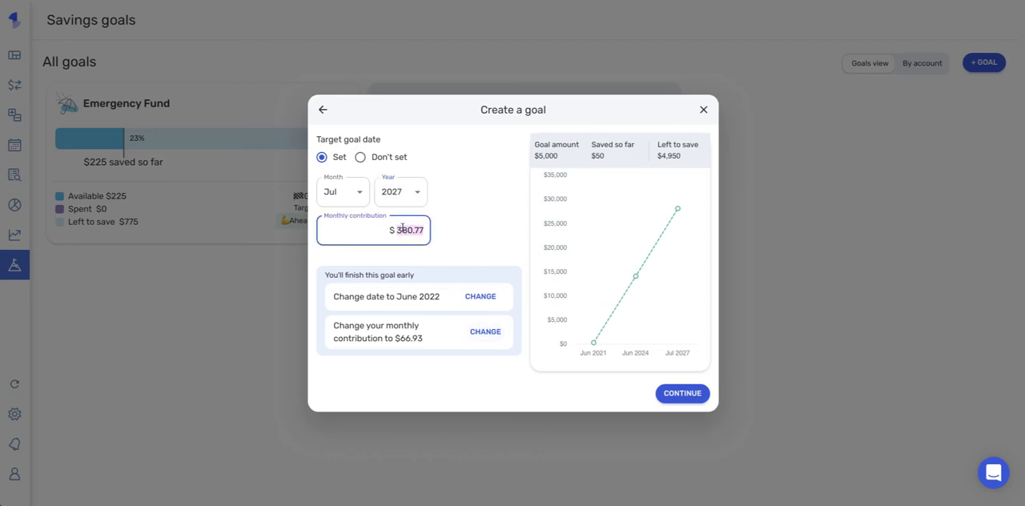
text(100)
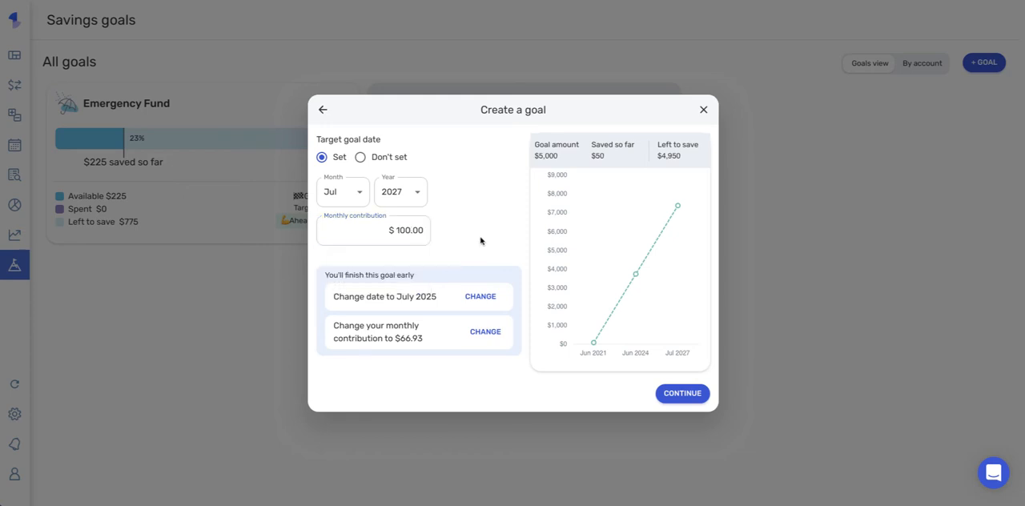
mouse_move(352, 340)
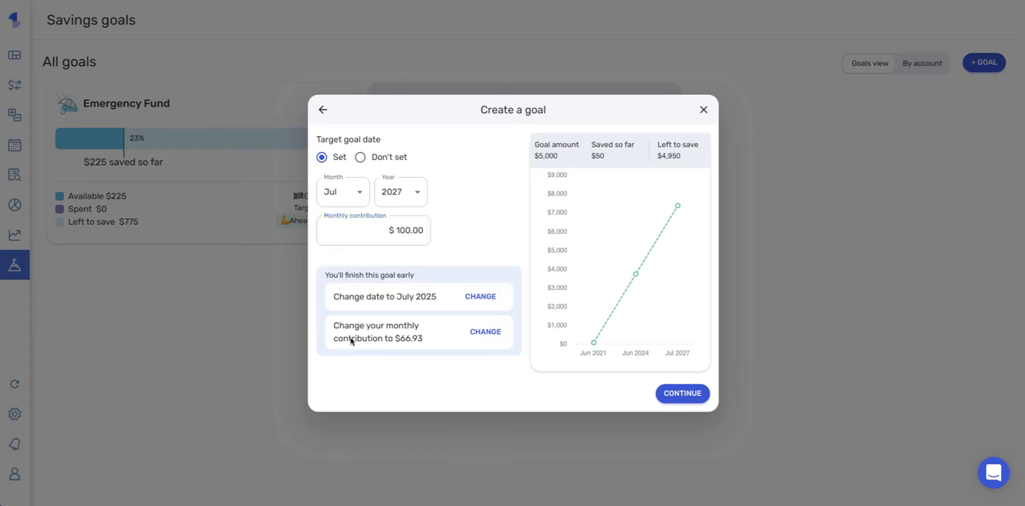
mouse_move(481, 298)
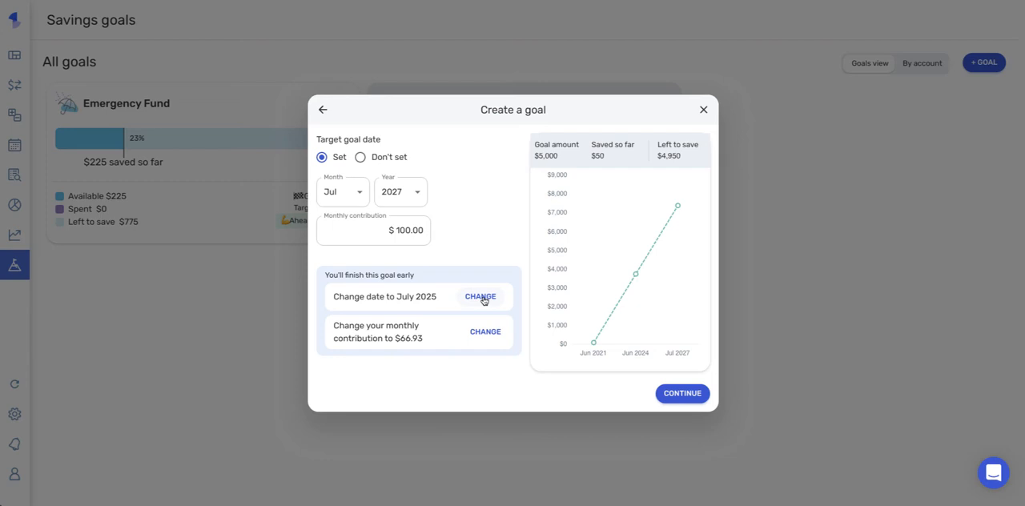
click(481, 296)
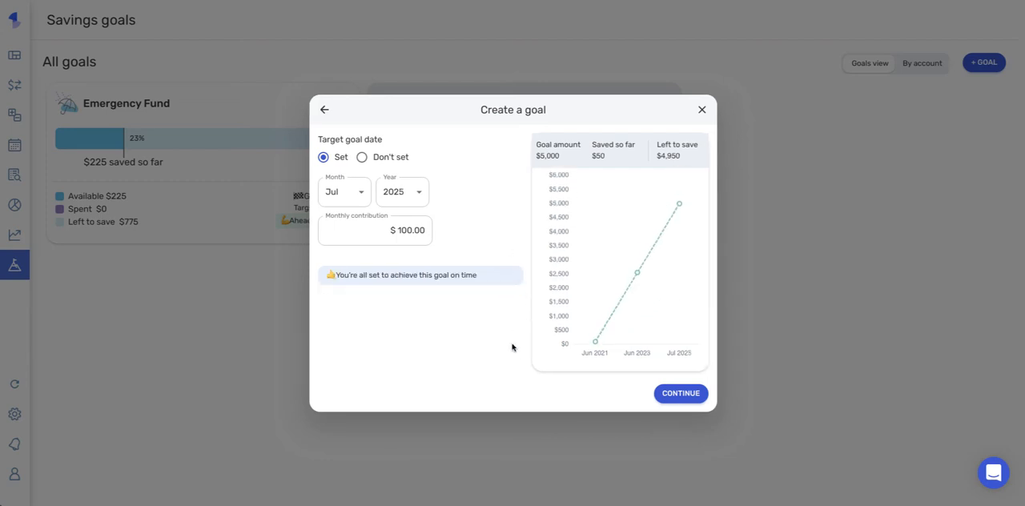
Confirm the details and create the Hawaii Vacation goal.
click(679, 394)
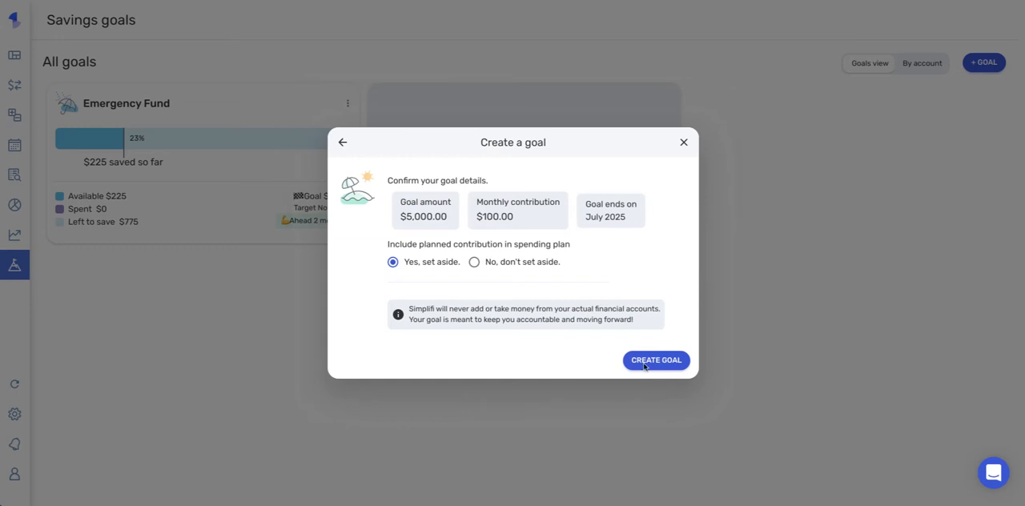
mouse_move(639, 279)
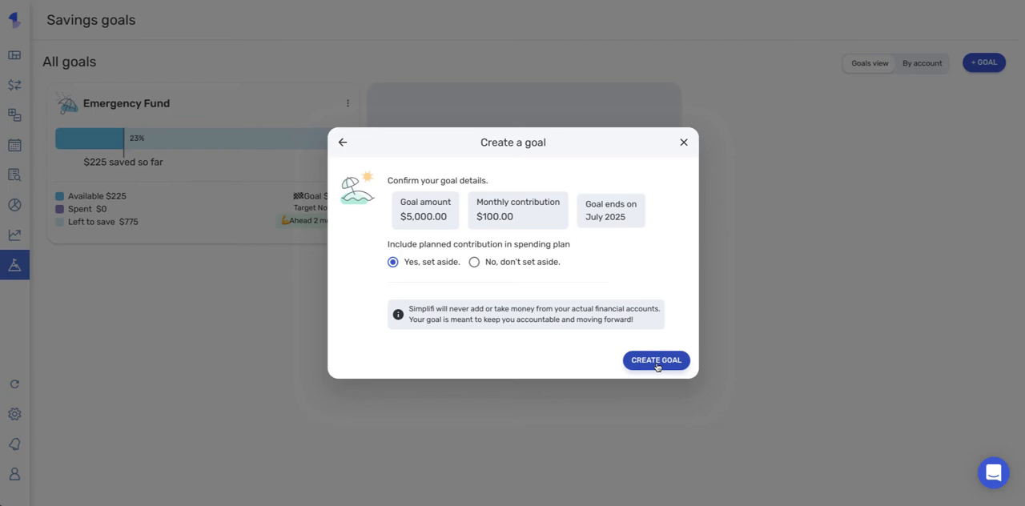
click(657, 361)
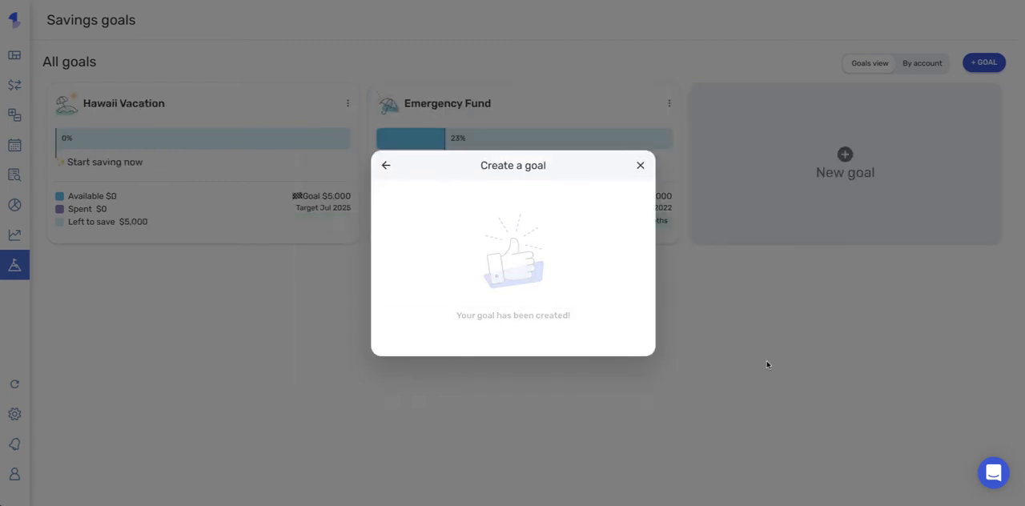
Dismiss the 'Your goal has been created' message to see the Hawaii Vacation card.
click(641, 165)
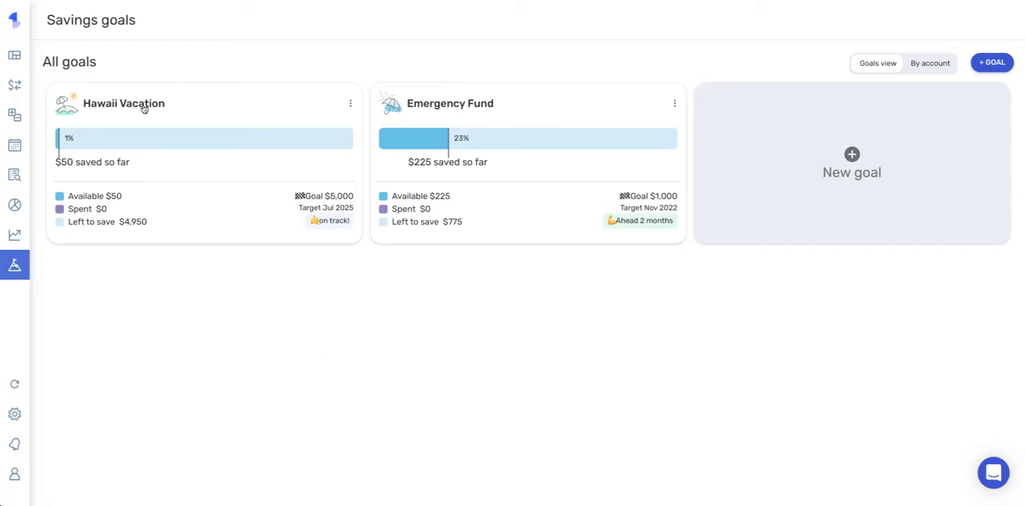
mouse_move(297, 109)
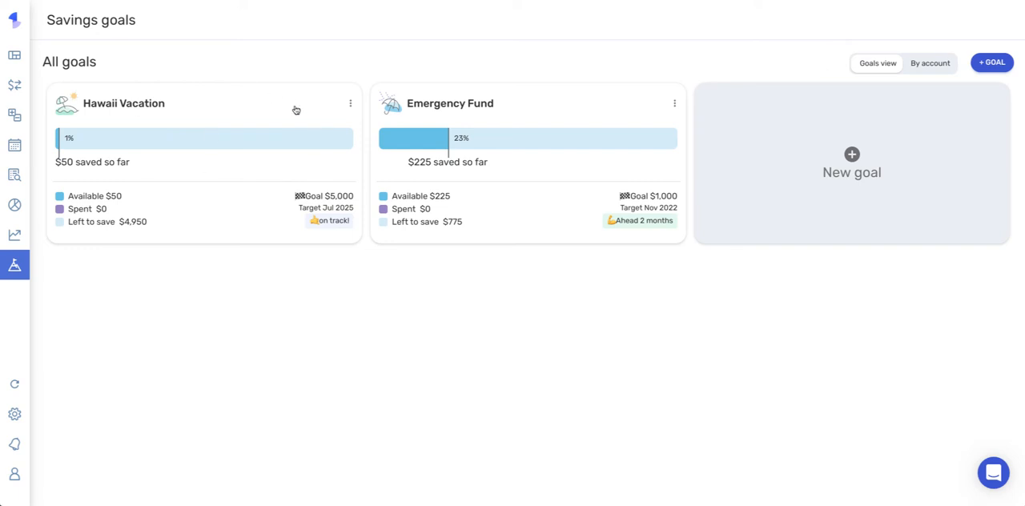
mouse_move(186, 173)
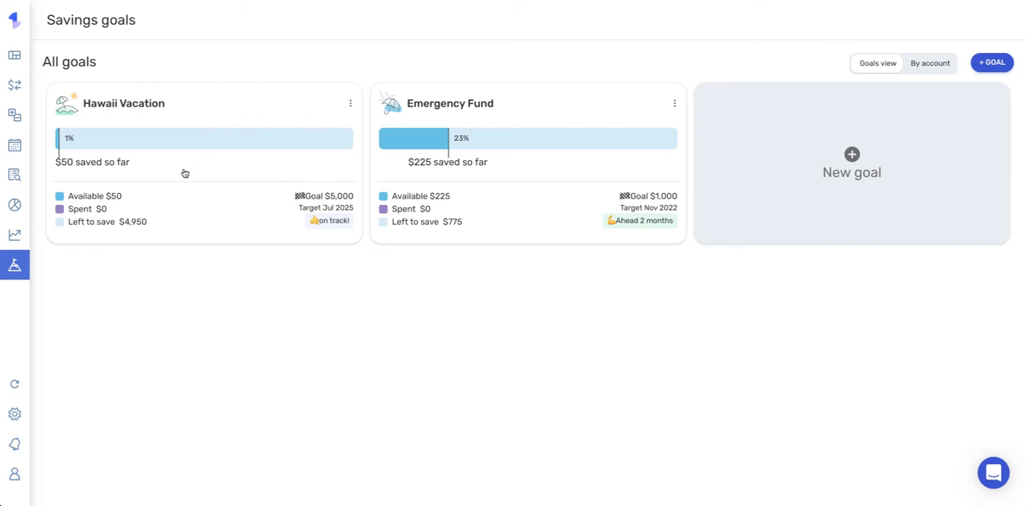
mouse_move(257, 258)
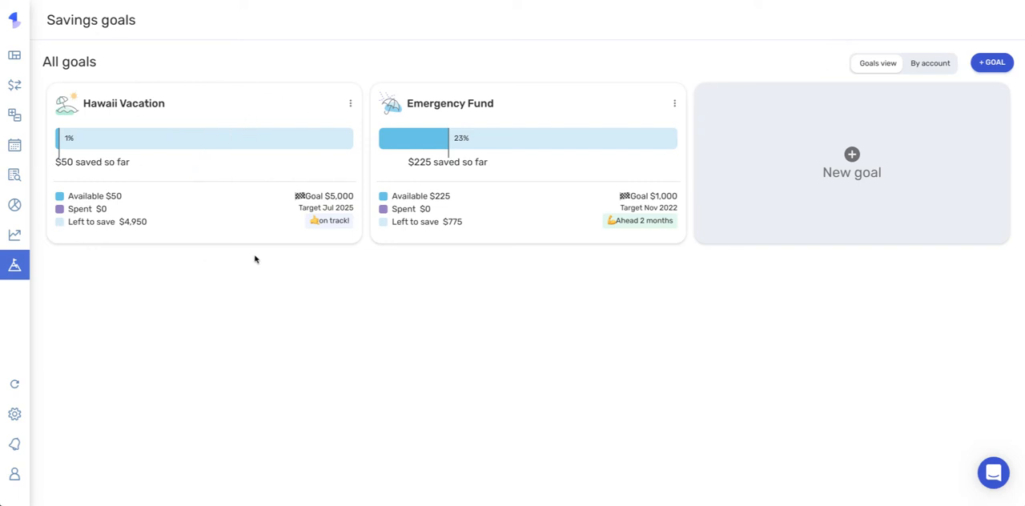
mouse_move(106, 167)
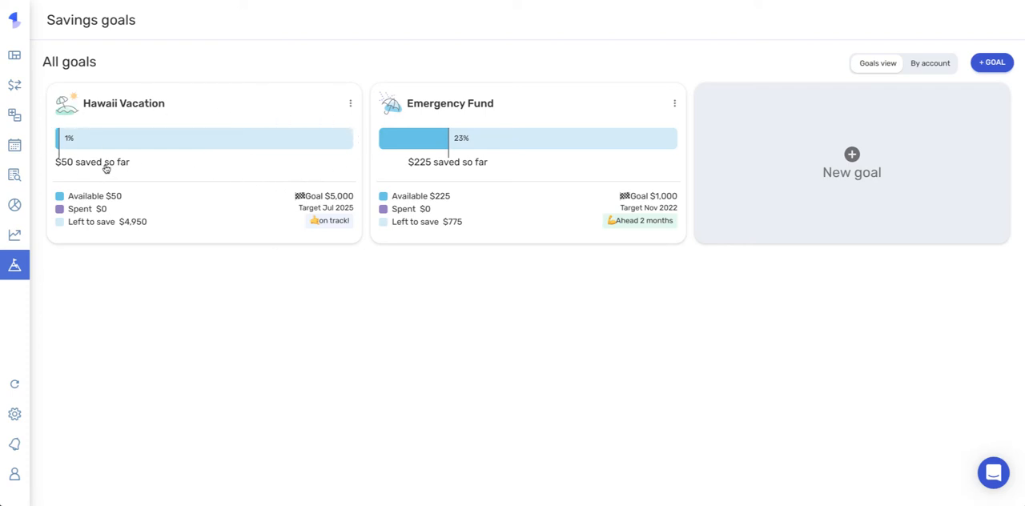
mouse_move(91, 197)
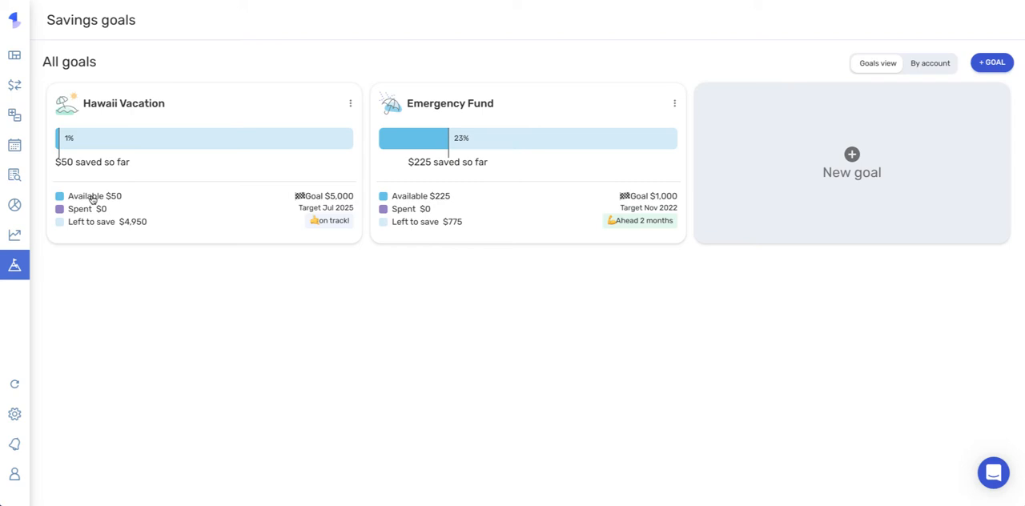
mouse_move(119, 202)
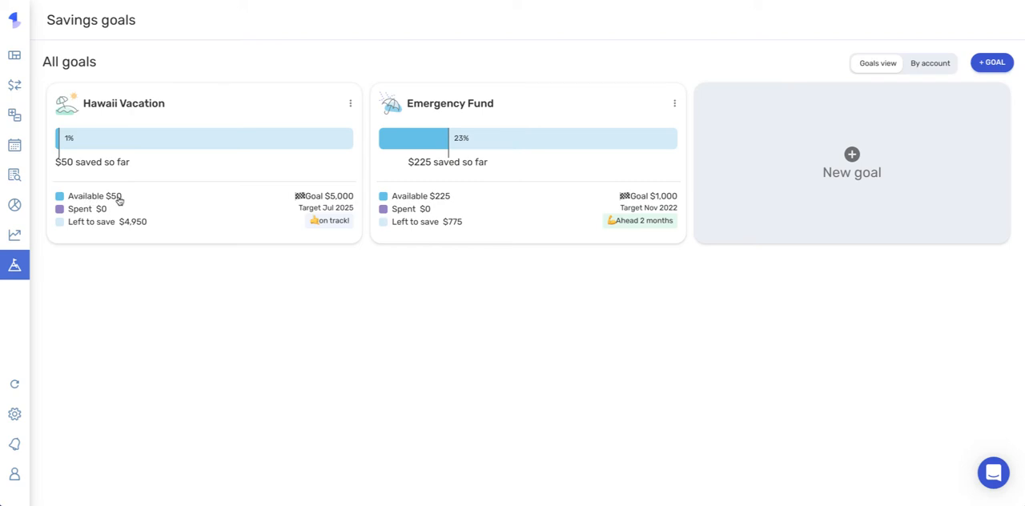
mouse_move(80, 215)
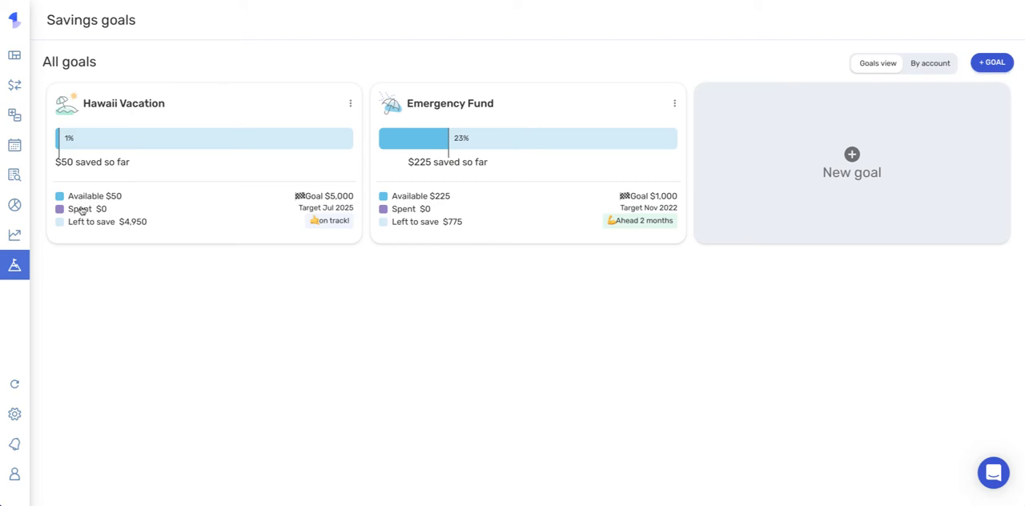
mouse_move(103, 209)
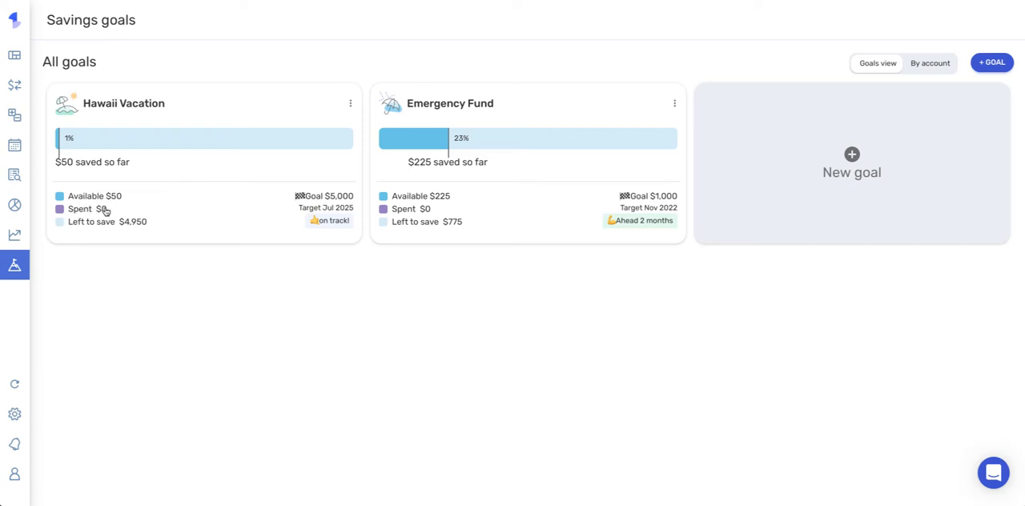
mouse_move(135, 229)
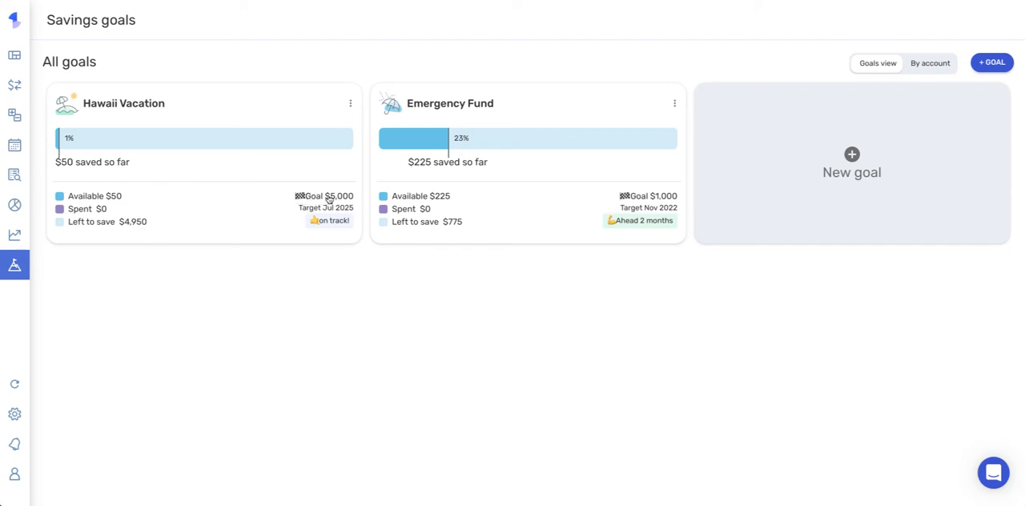
mouse_move(336, 212)
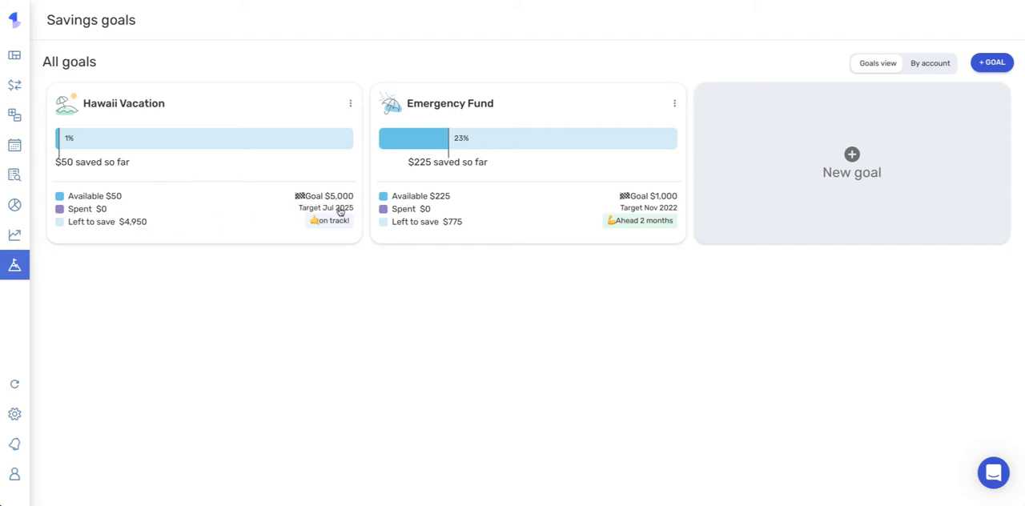
mouse_move(330, 222)
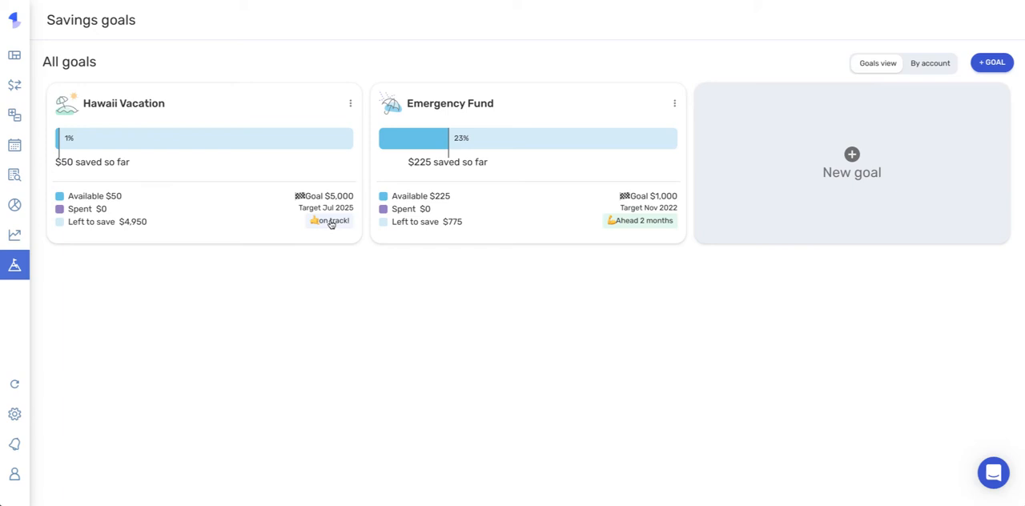
mouse_move(547, 130)
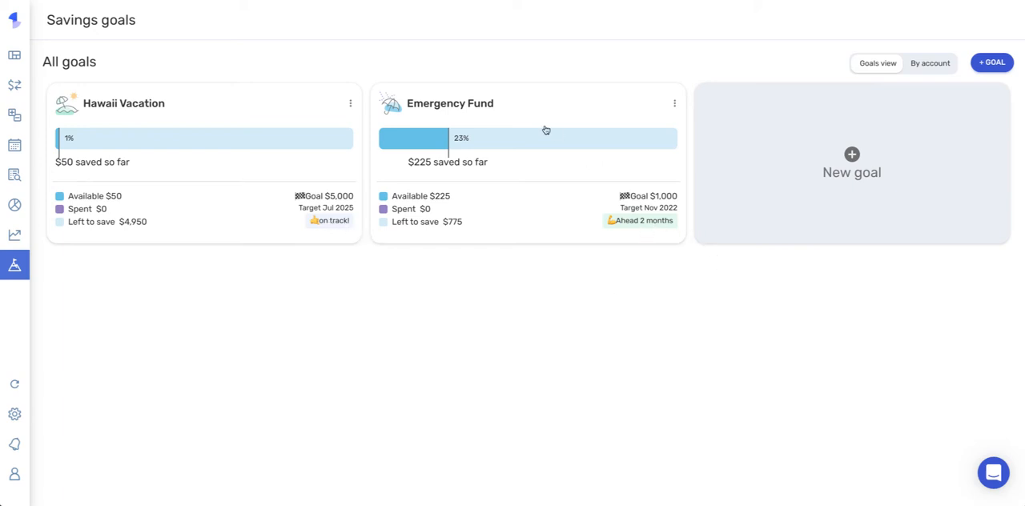
mouse_move(650, 229)
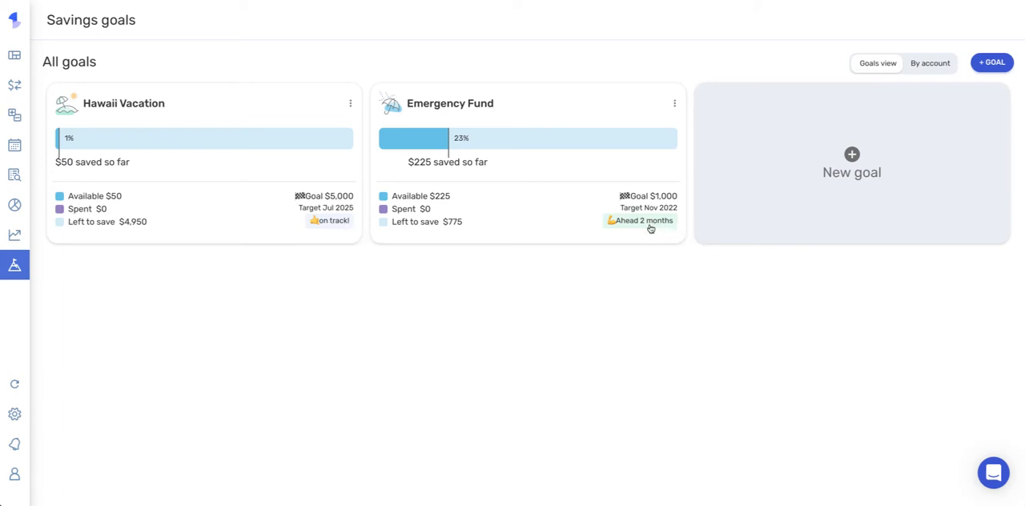
mouse_move(657, 231)
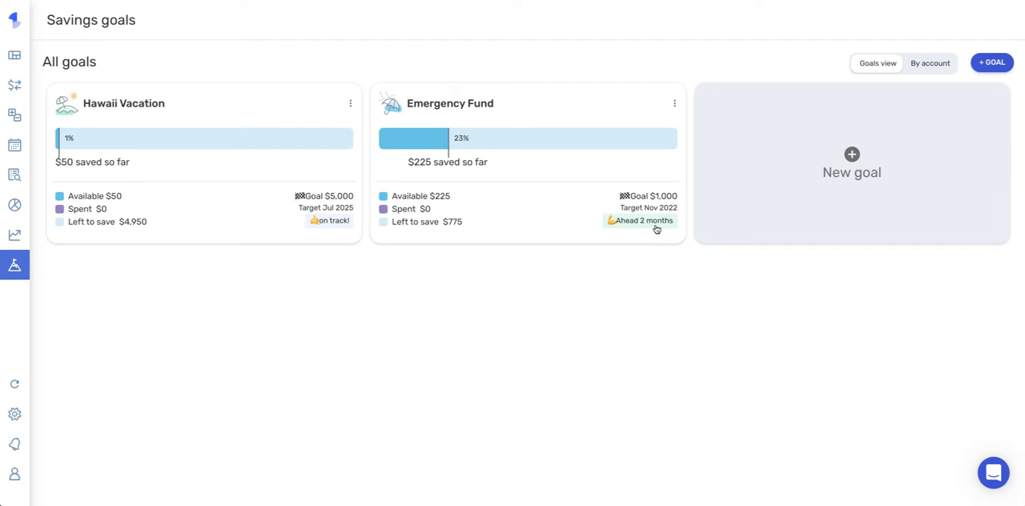
mouse_move(316, 166)
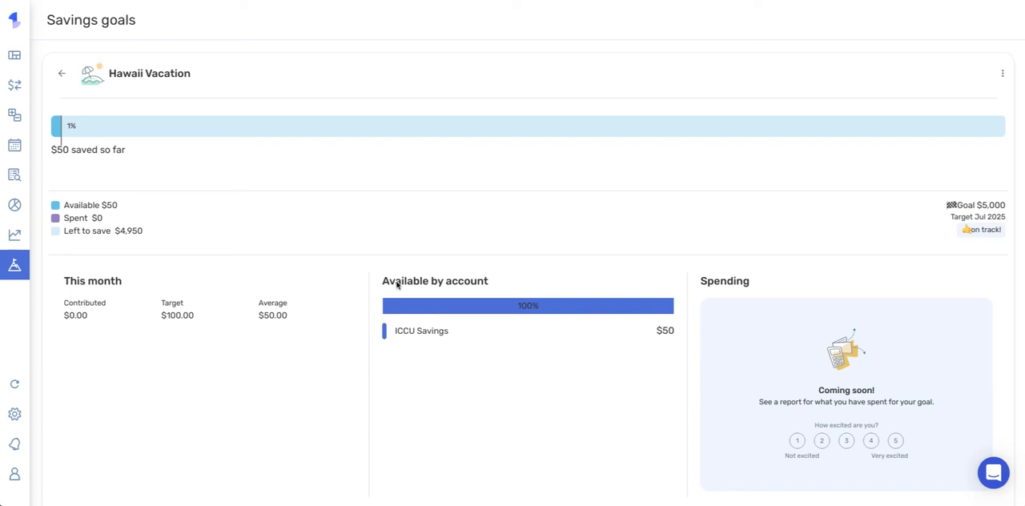
mouse_move(697, 298)
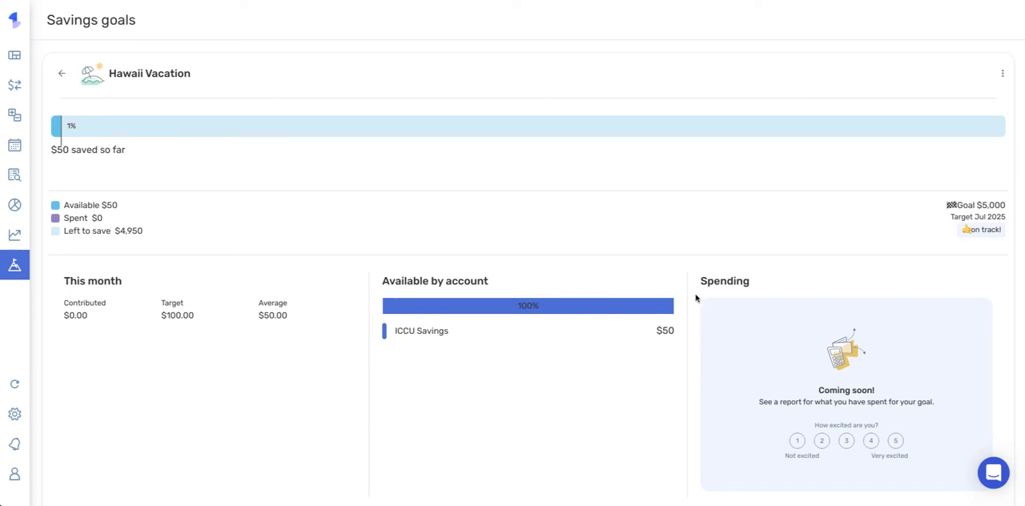
click(63, 74)
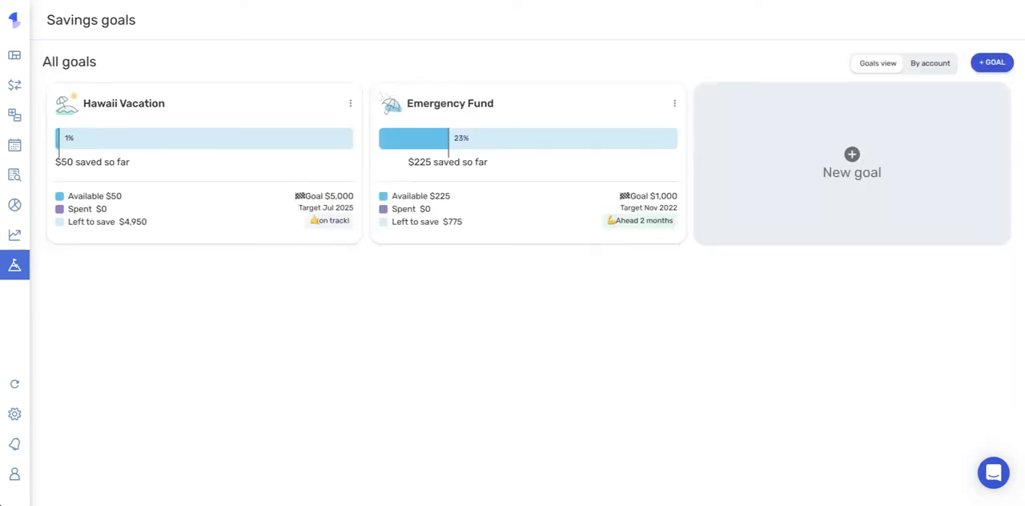
mouse_move(369, 66)
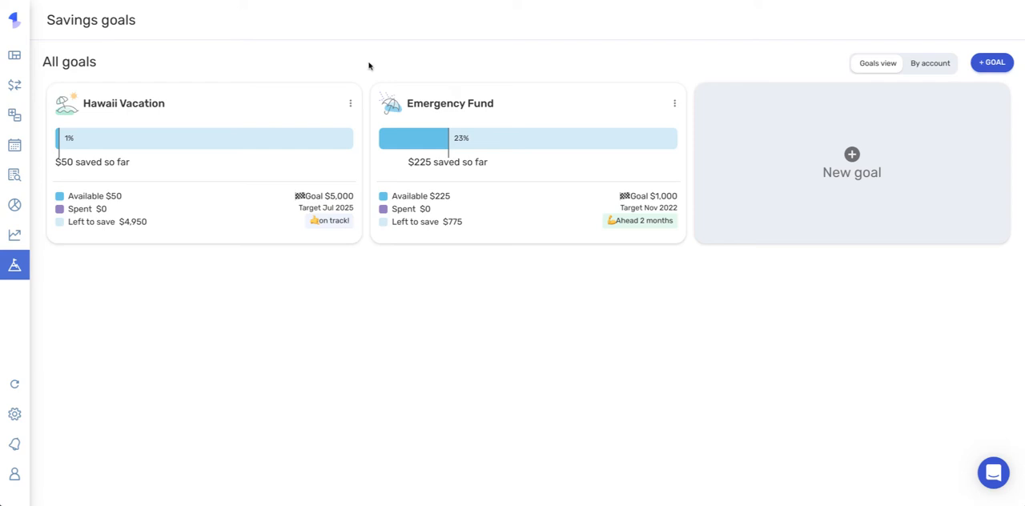
mouse_move(348, 103)
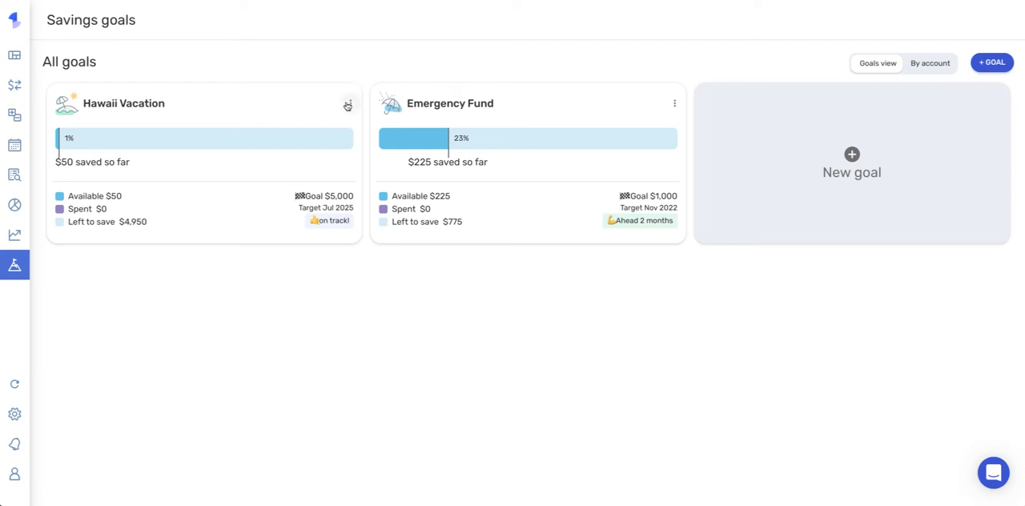
Contribute $100 from ICCU Savings to Hawaii Vacation via the goal's menu.
click(349, 102)
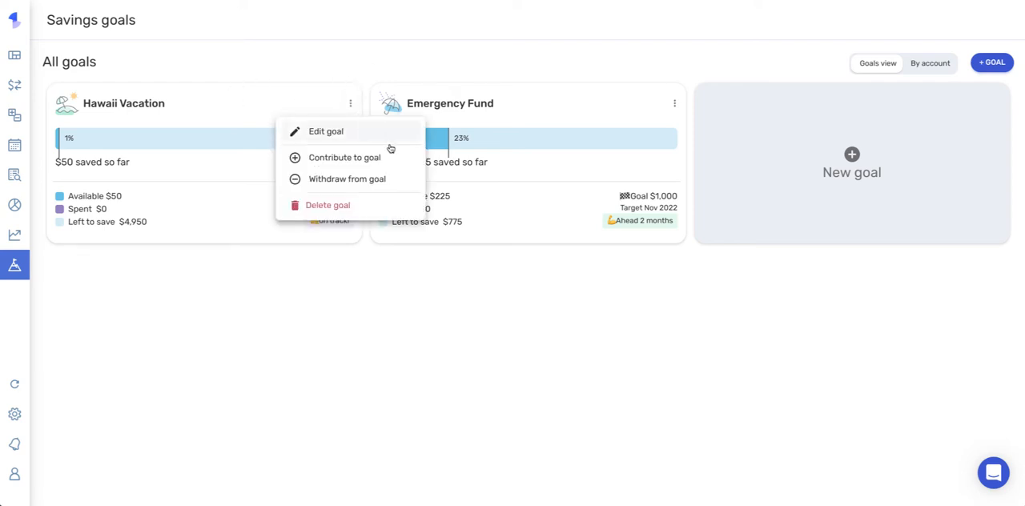
click(346, 157)
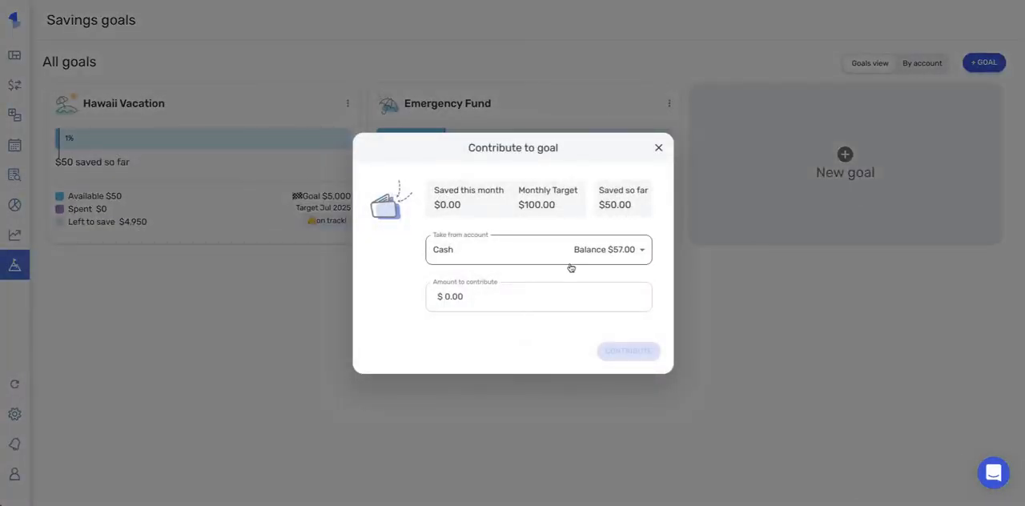
click(539, 250)
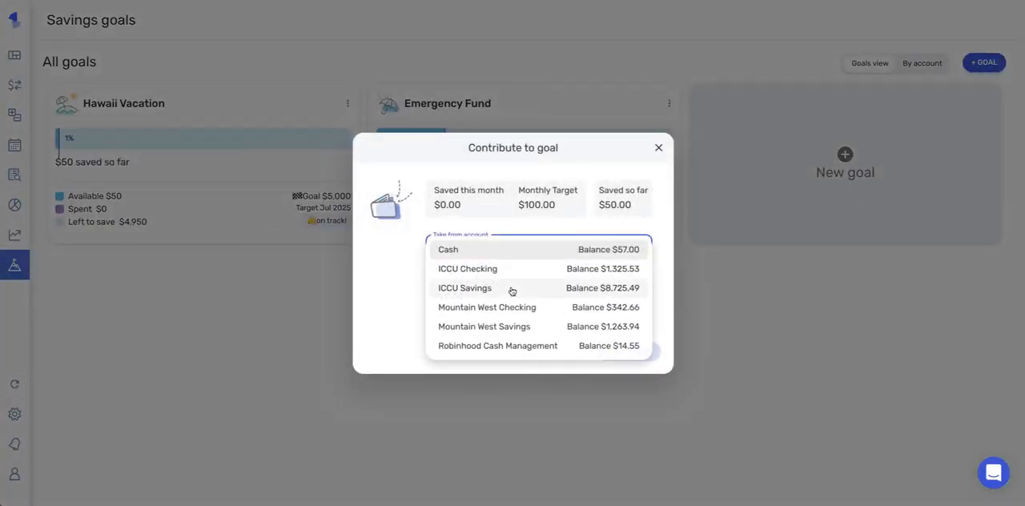
click(465, 288)
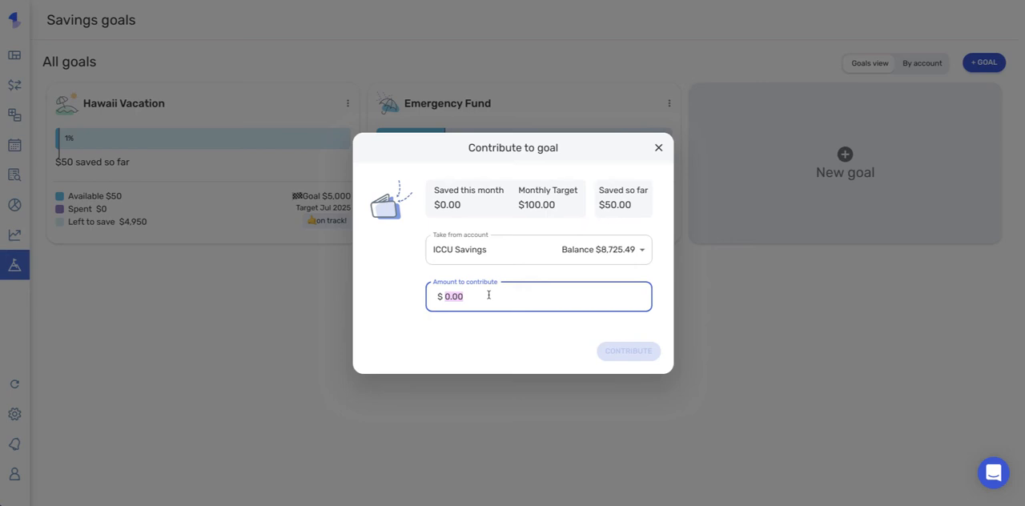
text(100)
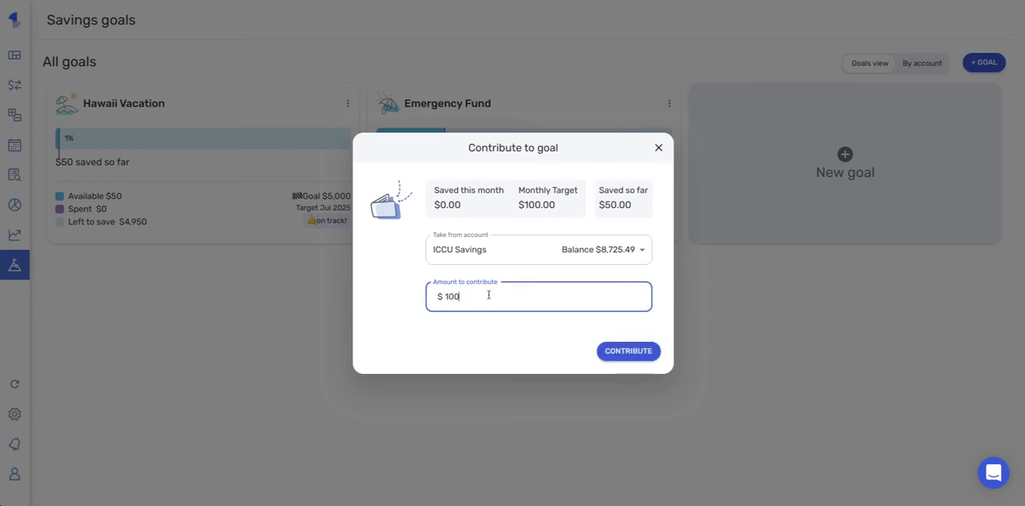
click(628, 351)
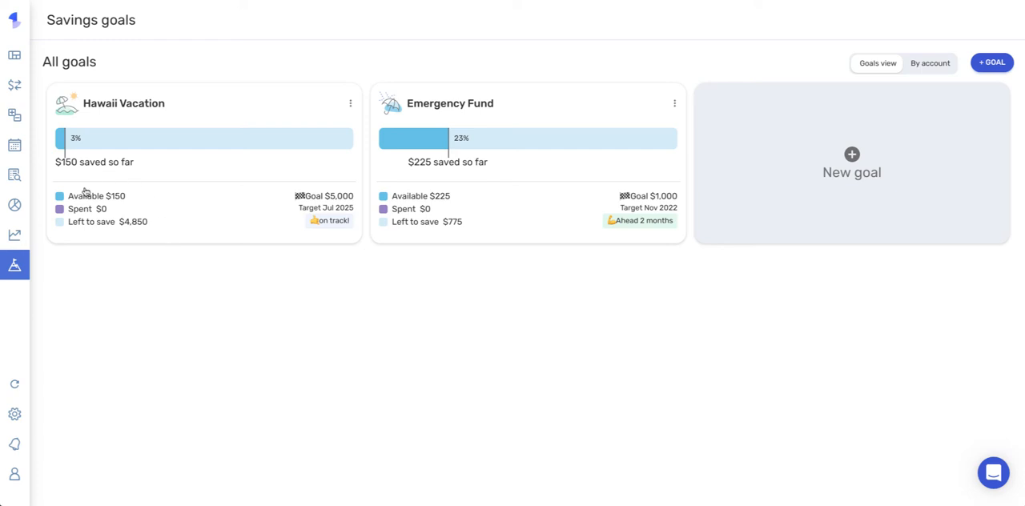
mouse_move(128, 125)
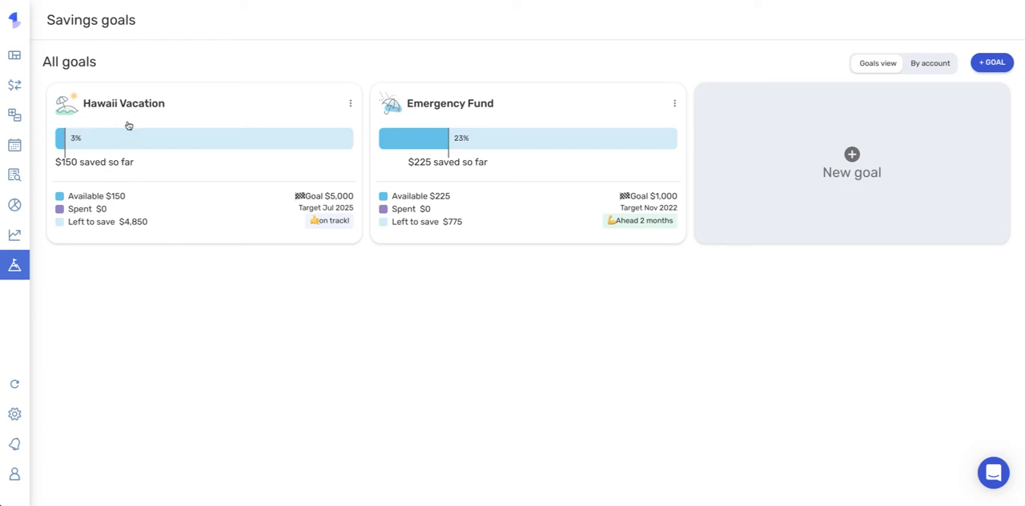
mouse_move(224, 189)
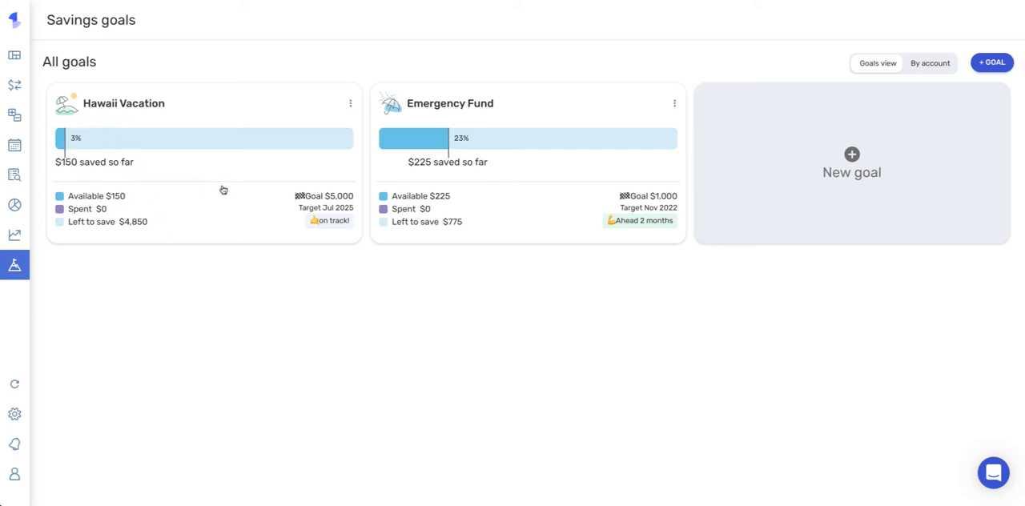
mouse_move(247, 183)
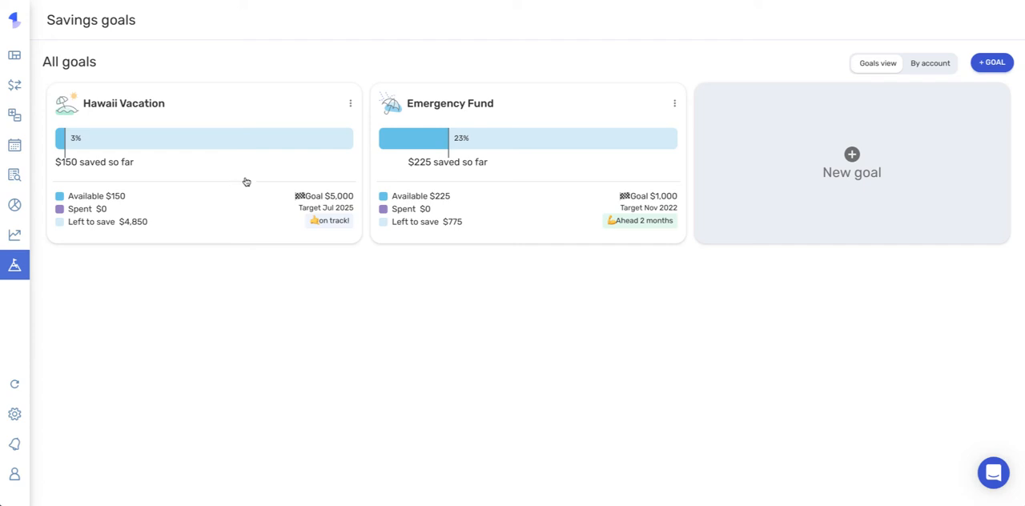
mouse_move(337, 109)
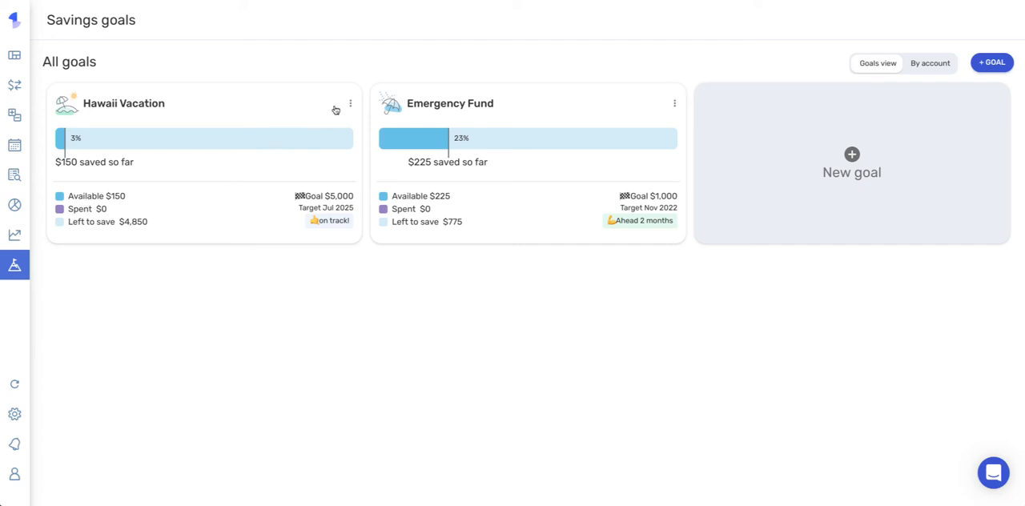
Reopen the Hawaii Vacation goal's three-dot actions menu.
click(351, 102)
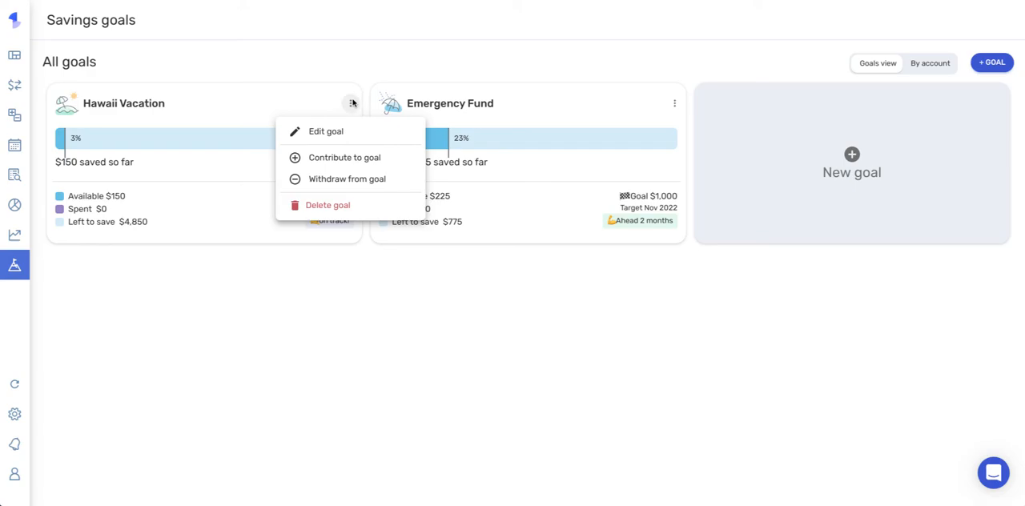
Choose Withdraw from goal, then Withdraw to spend for goal, showing $150 available.
click(353, 179)
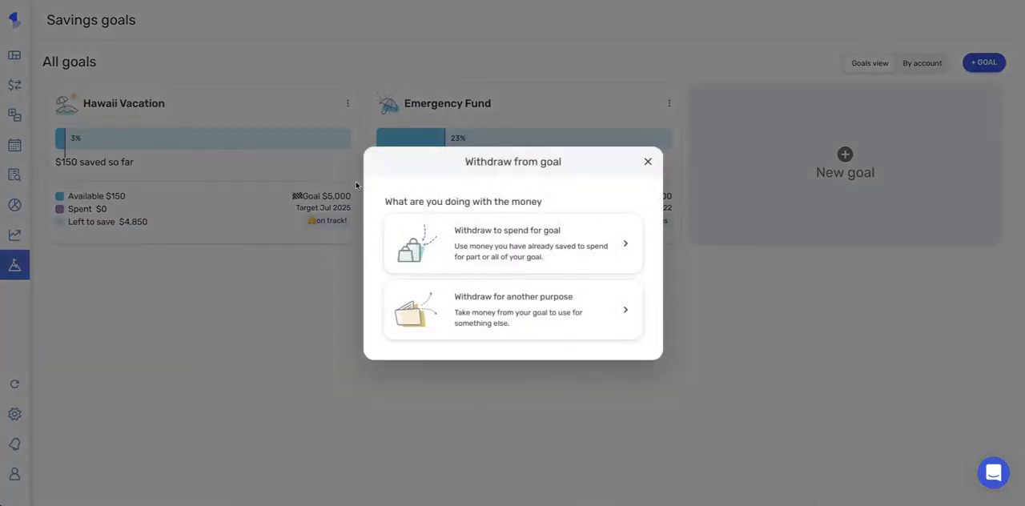
mouse_move(532, 331)
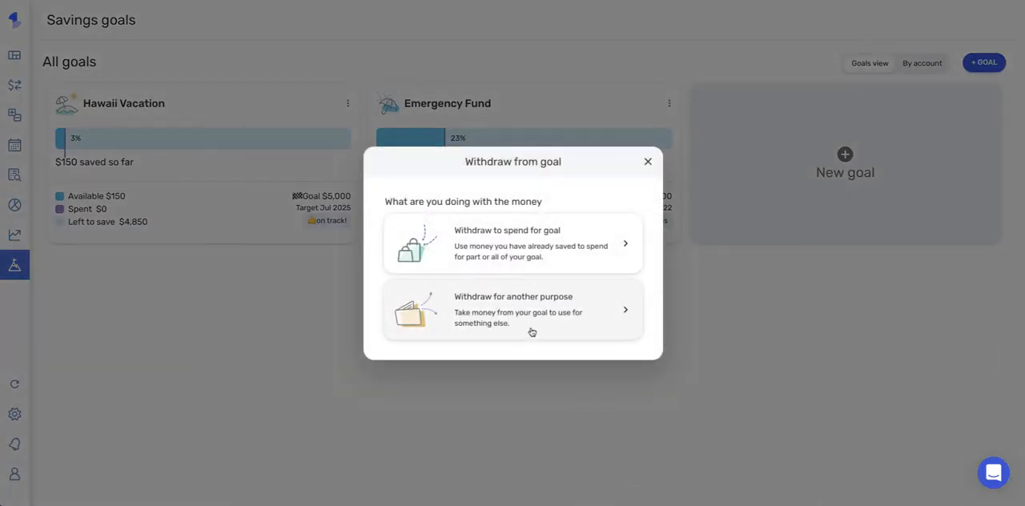
mouse_move(439, 307)
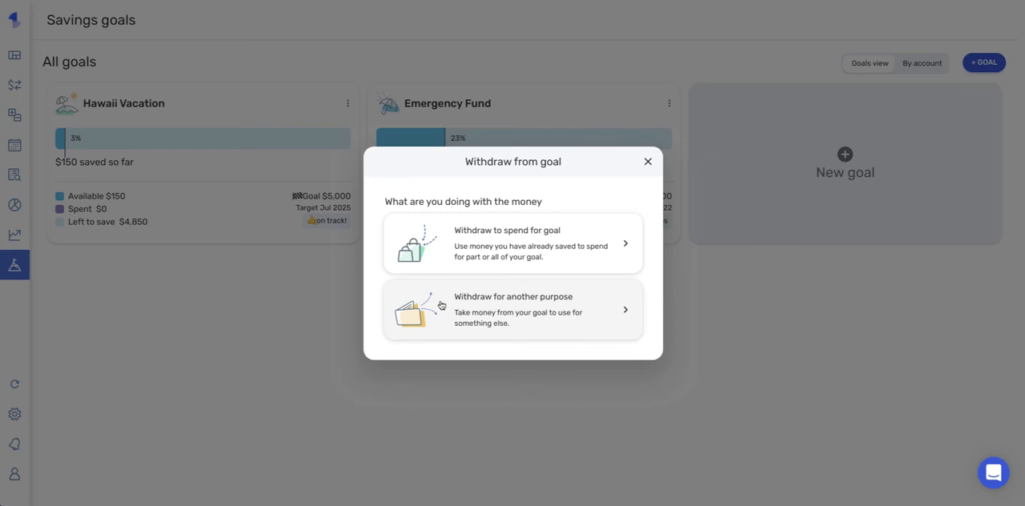
mouse_move(530, 323)
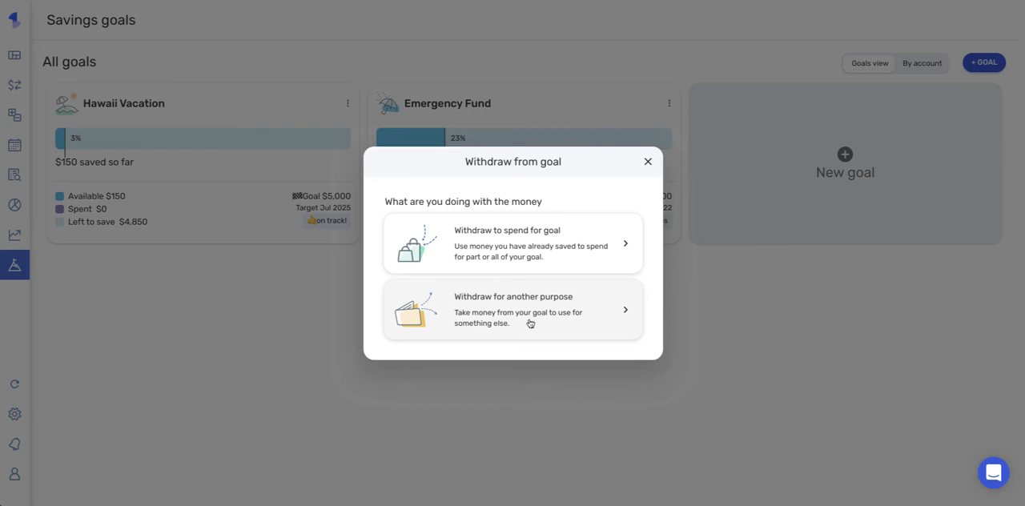
mouse_move(500, 290)
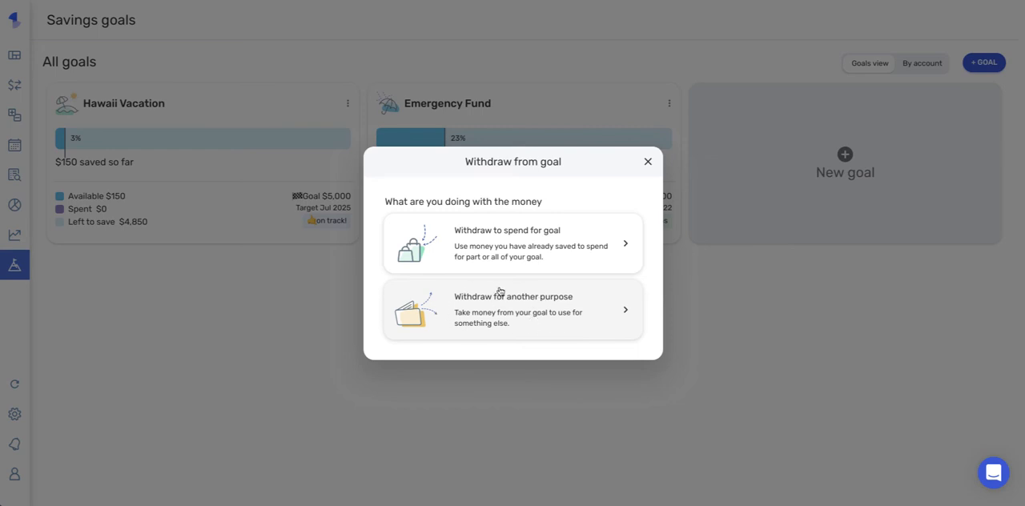
mouse_move(522, 285)
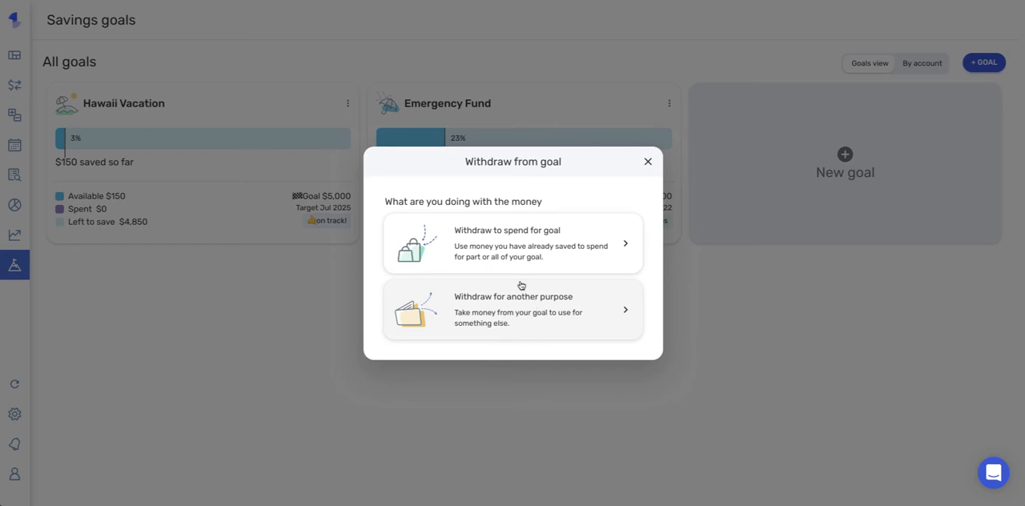
mouse_move(550, 234)
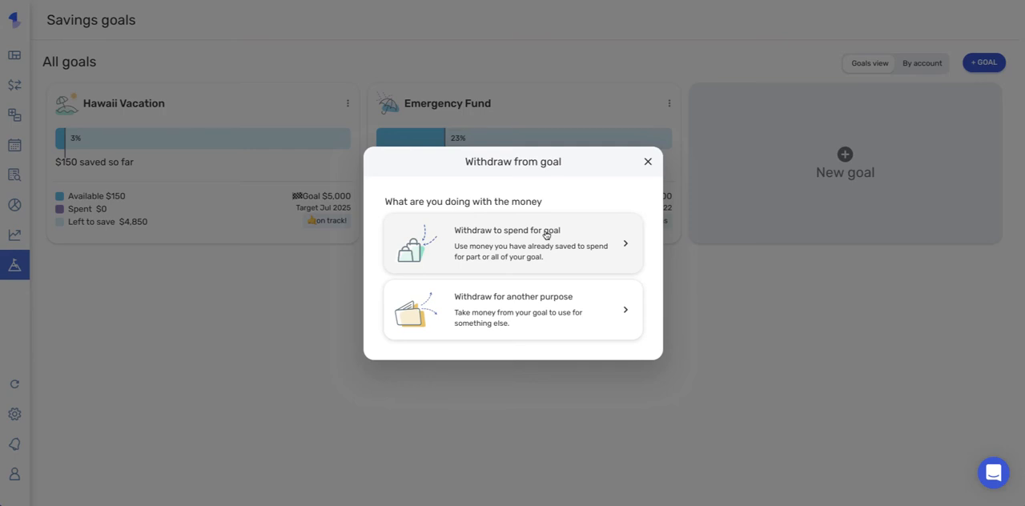
mouse_move(511, 240)
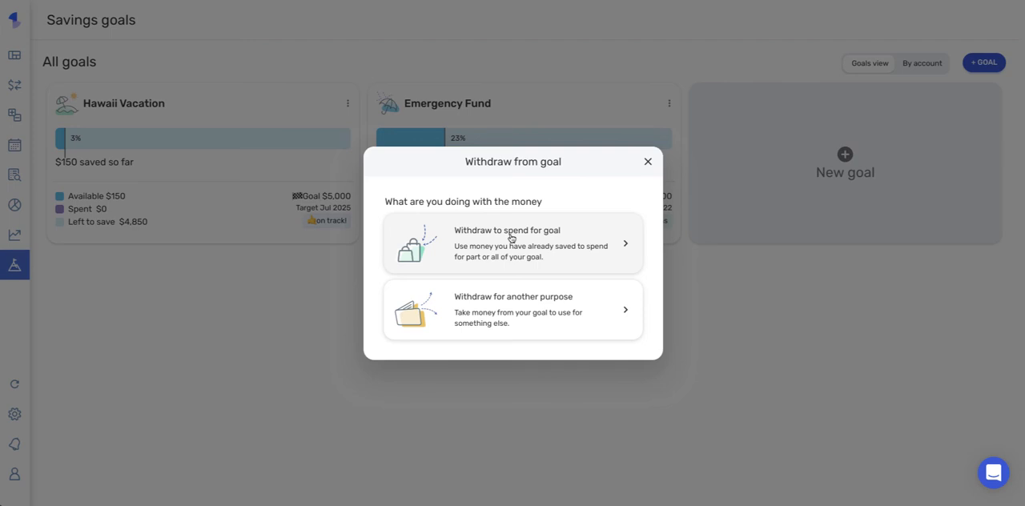
click(513, 244)
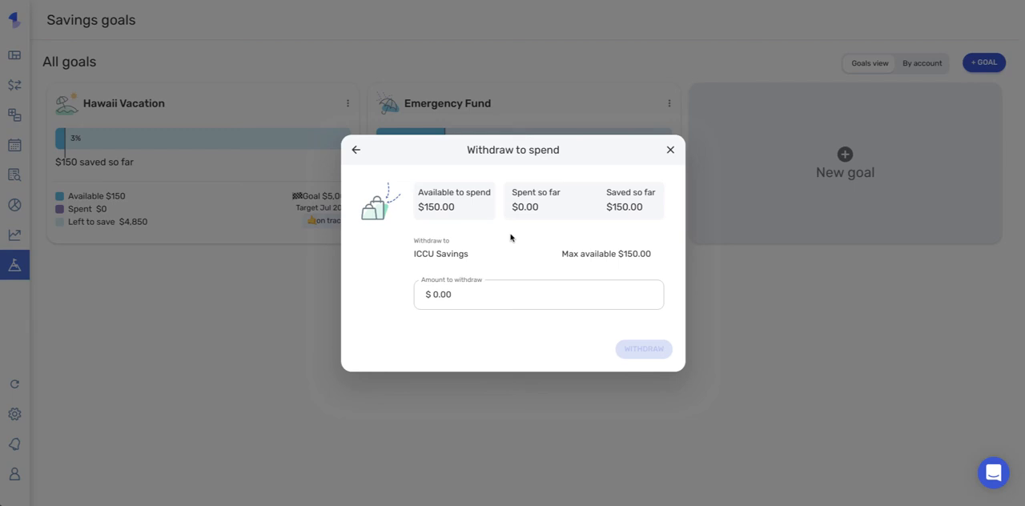
mouse_move(614, 237)
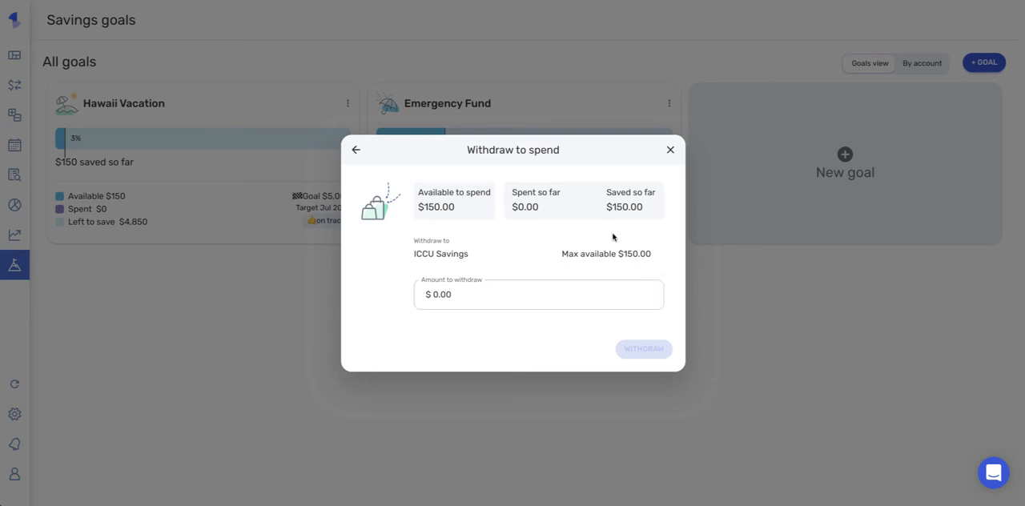
mouse_move(442, 231)
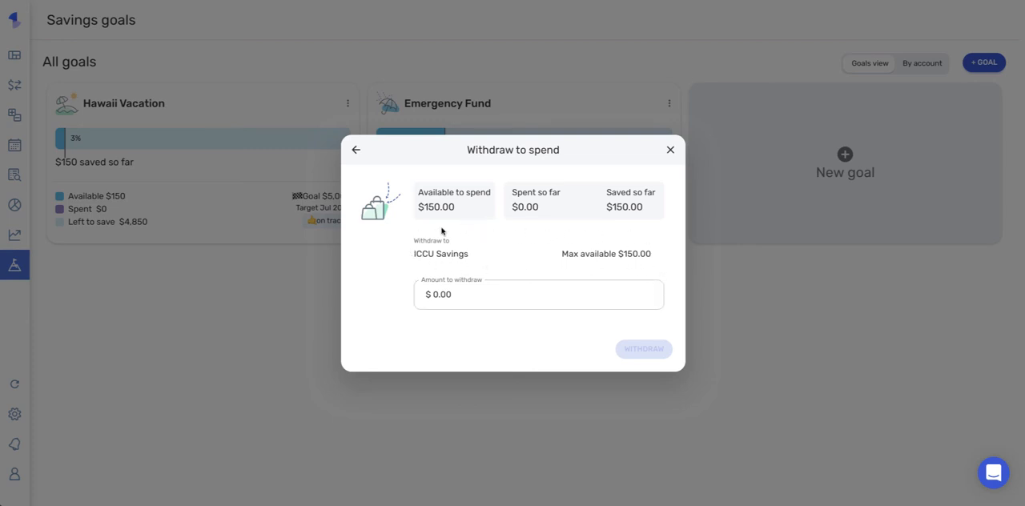
mouse_move(450, 255)
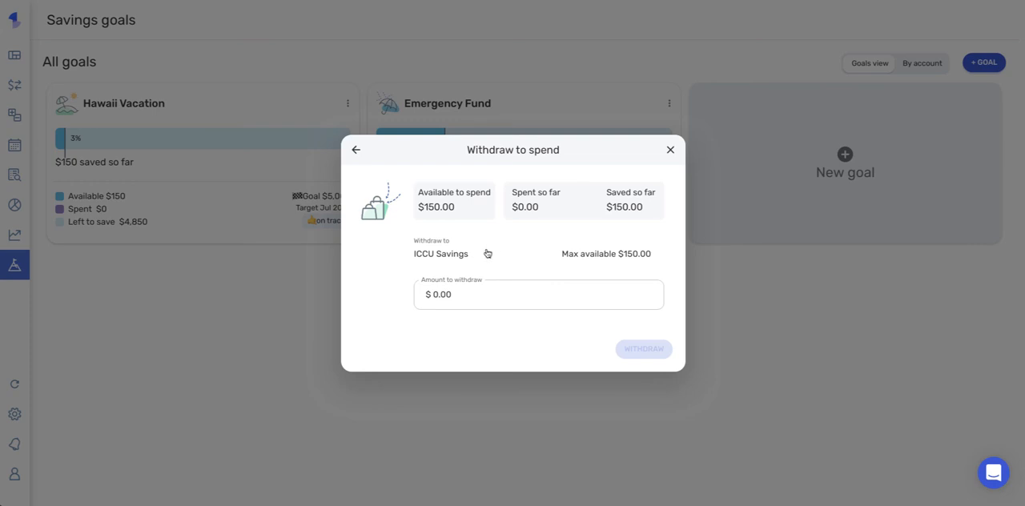
mouse_move(511, 253)
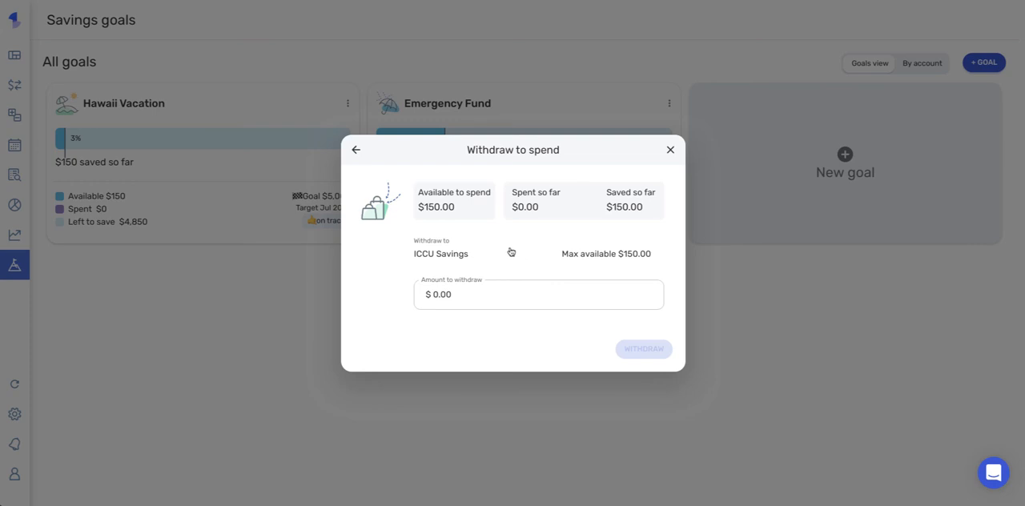
mouse_move(509, 258)
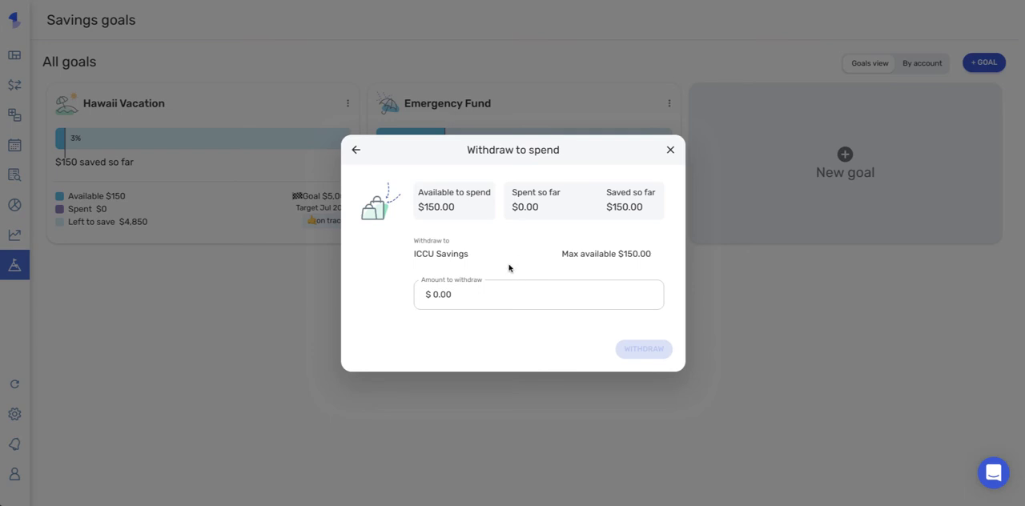
mouse_move(513, 257)
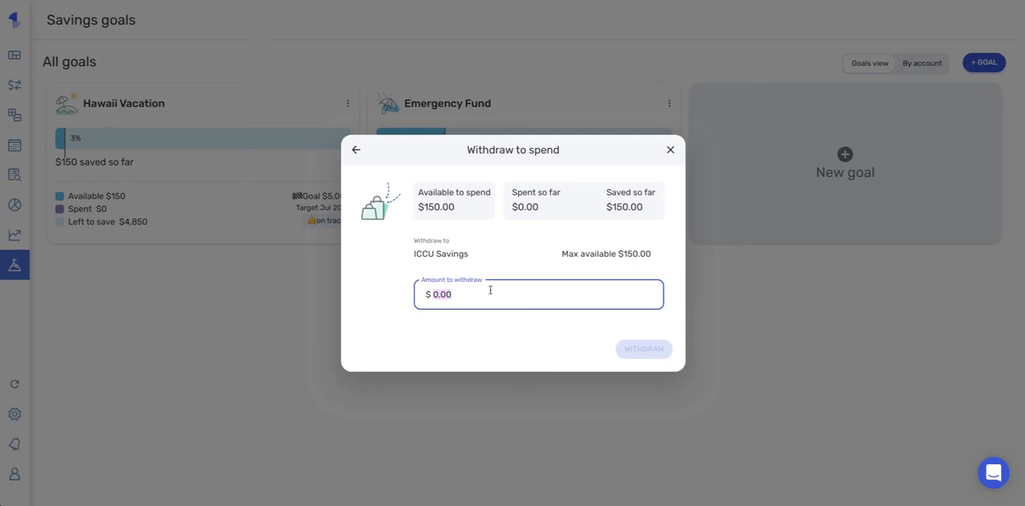
Withdraw $50 to spend, leaving Hawaii Vacation with $100 available.
text(50)
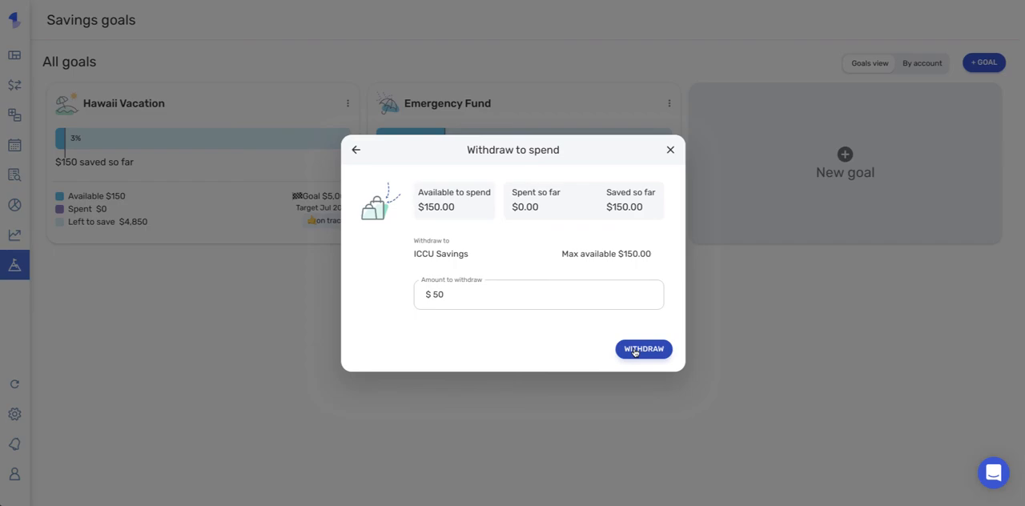
click(644, 349)
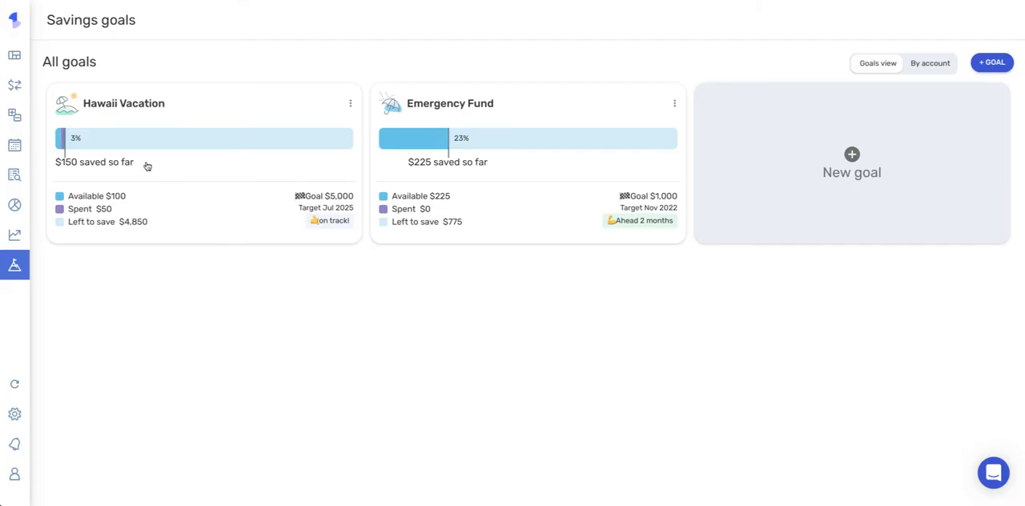
mouse_move(61, 208)
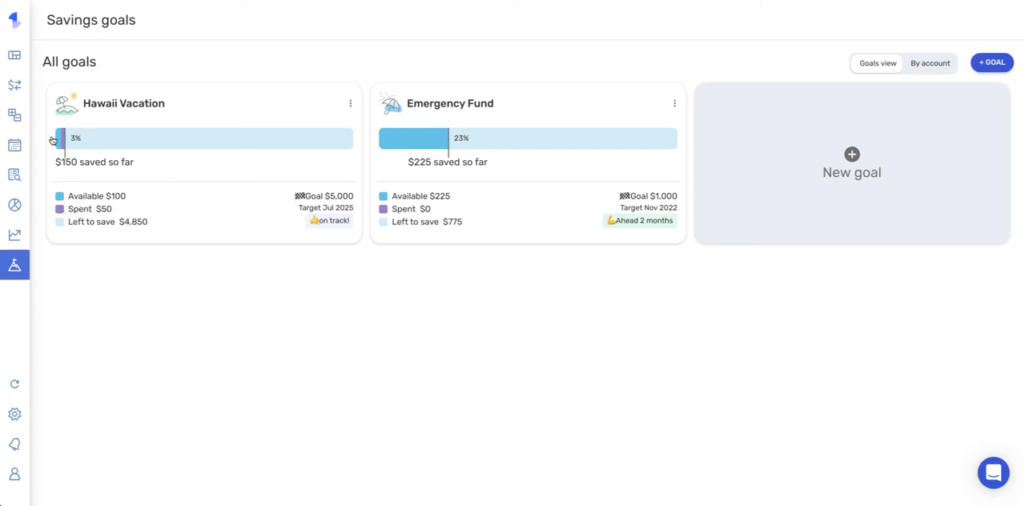
mouse_move(72, 151)
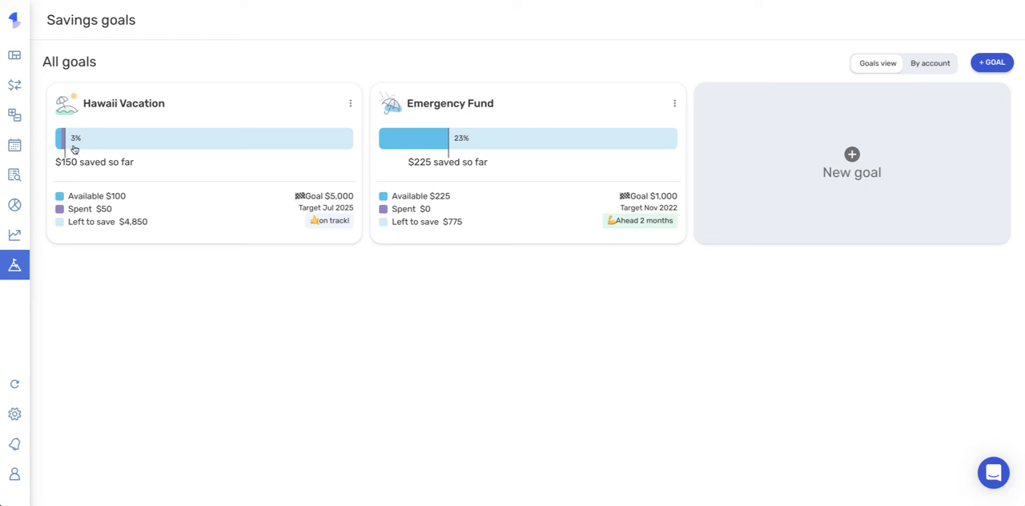
mouse_move(285, 112)
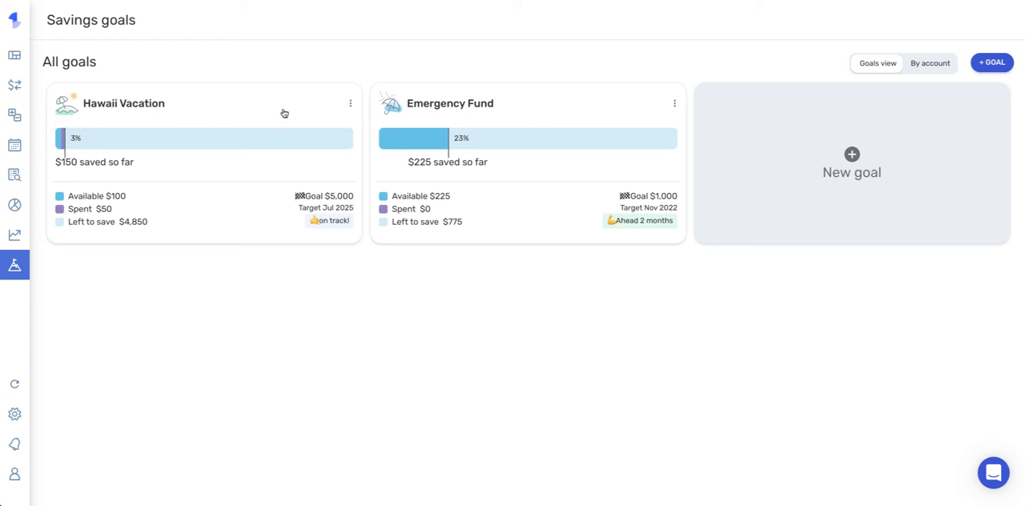
mouse_move(351, 106)
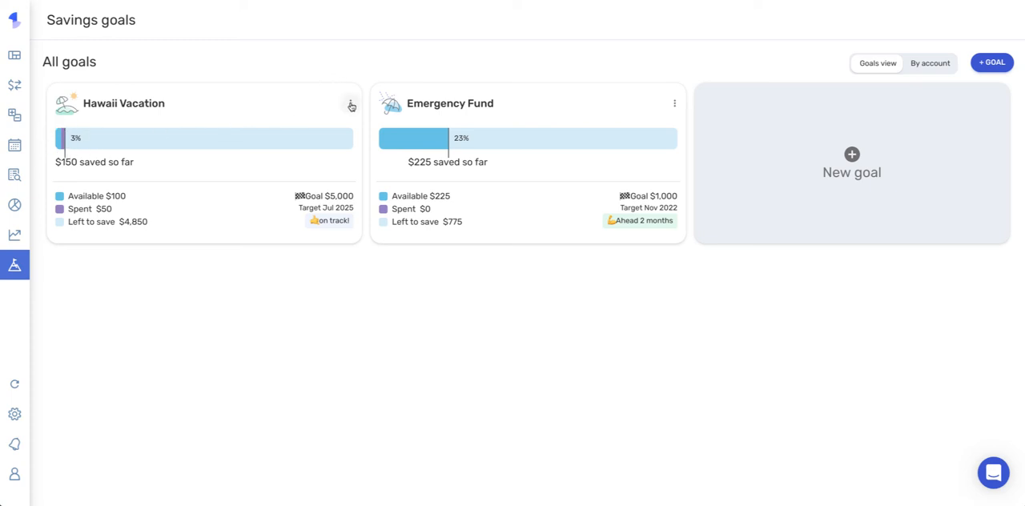
click(349, 104)
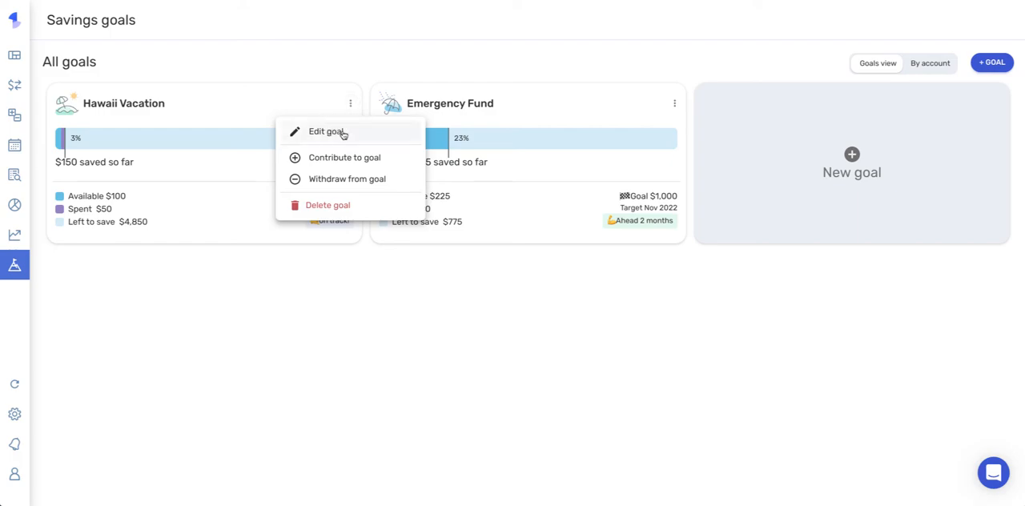
click(326, 131)
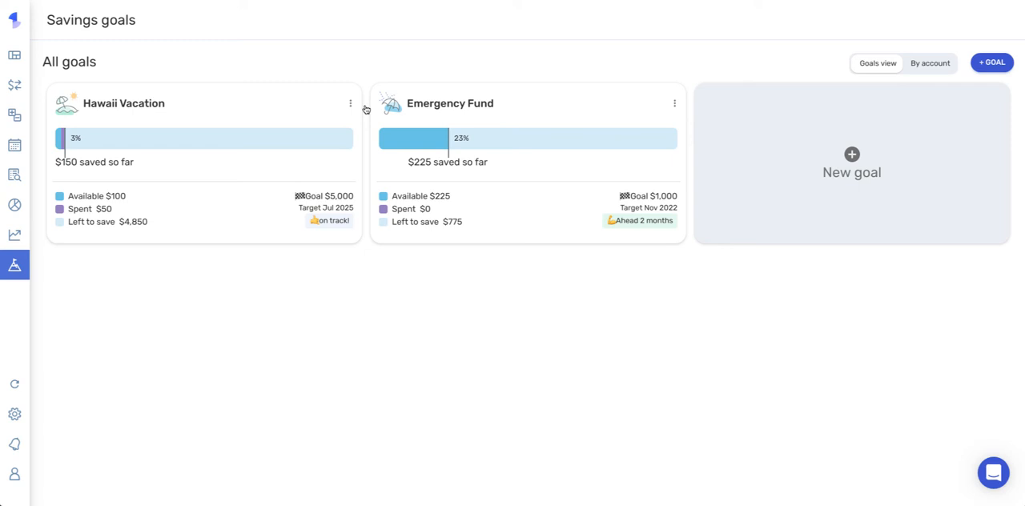
click(349, 103)
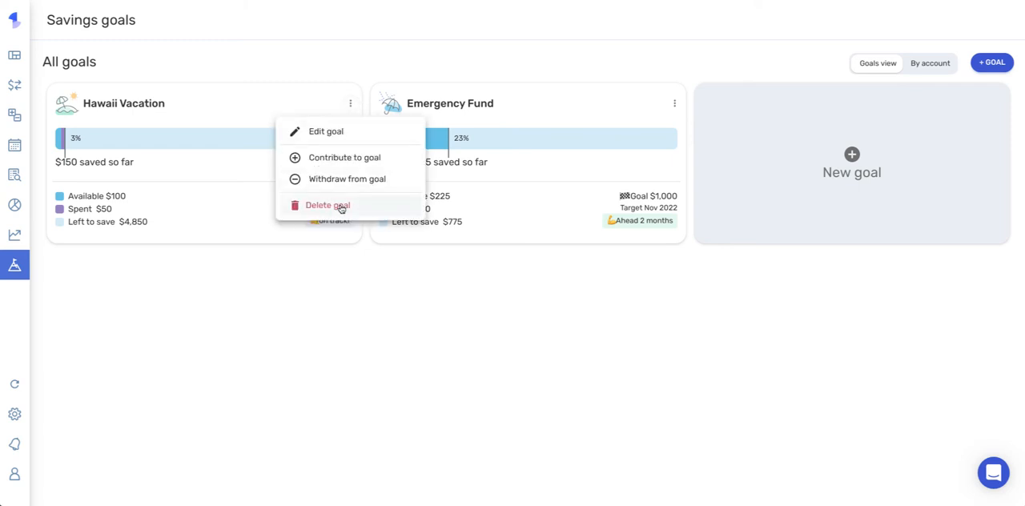
mouse_move(369, 245)
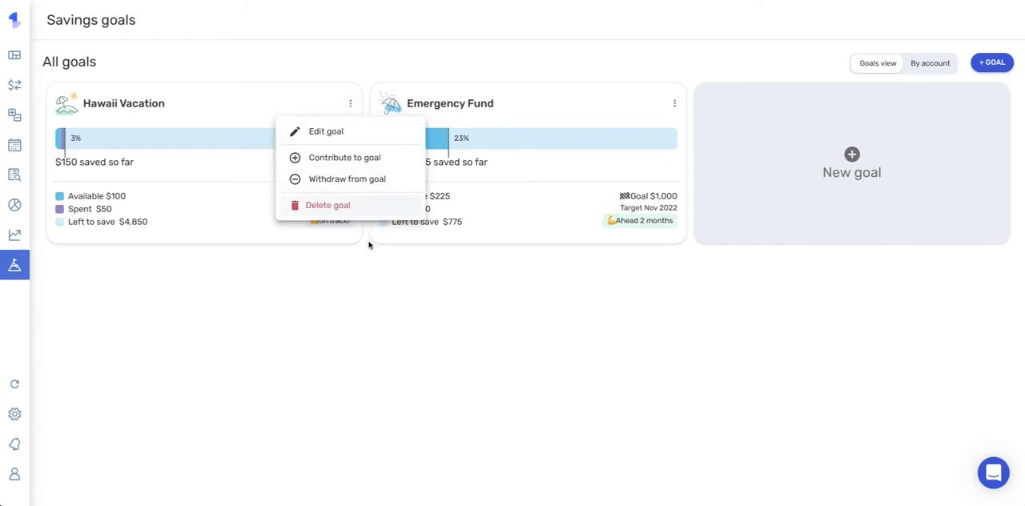
click(369, 247)
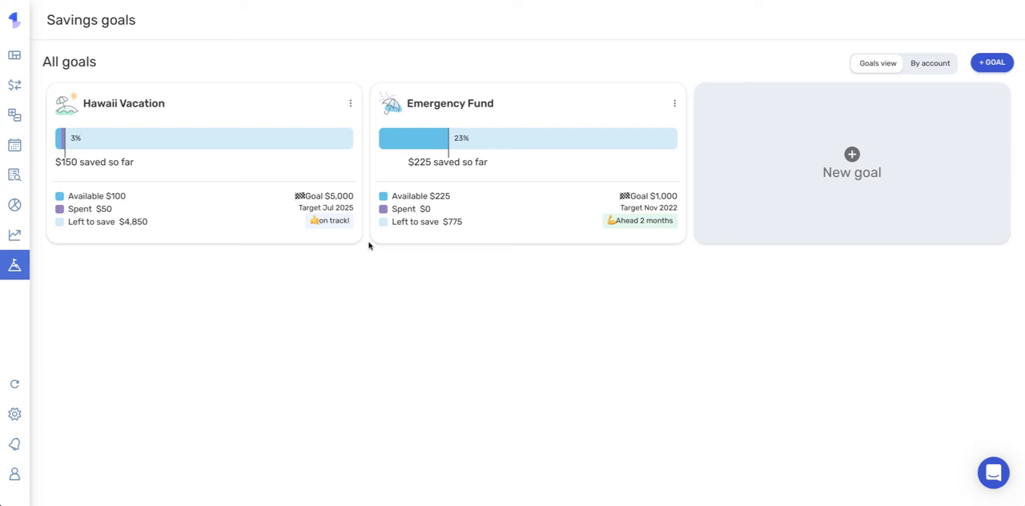
mouse_move(830, 72)
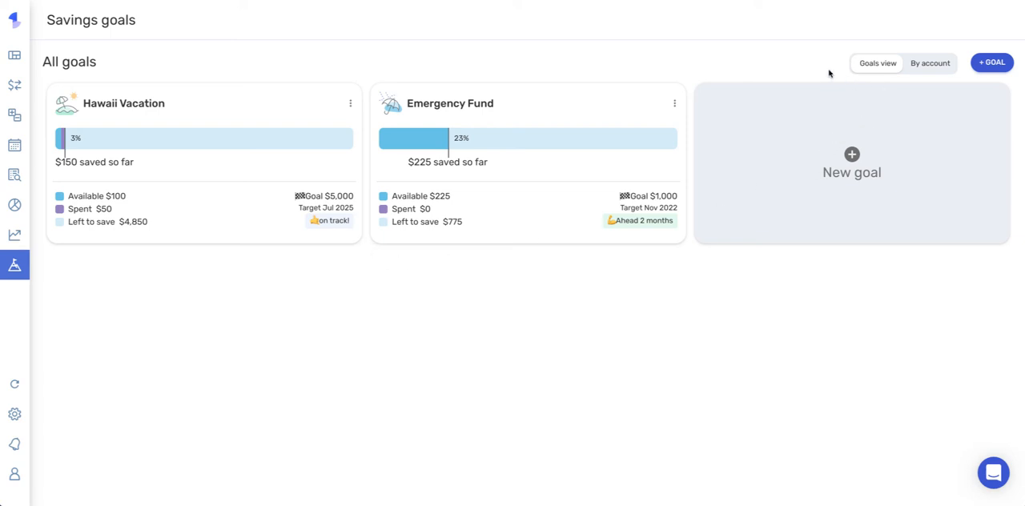
mouse_move(878, 64)
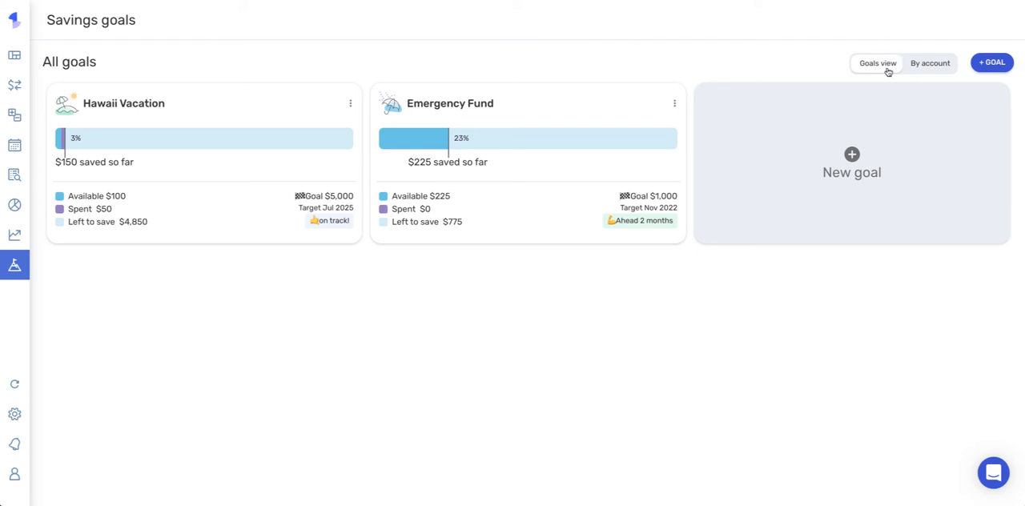
mouse_move(926, 64)
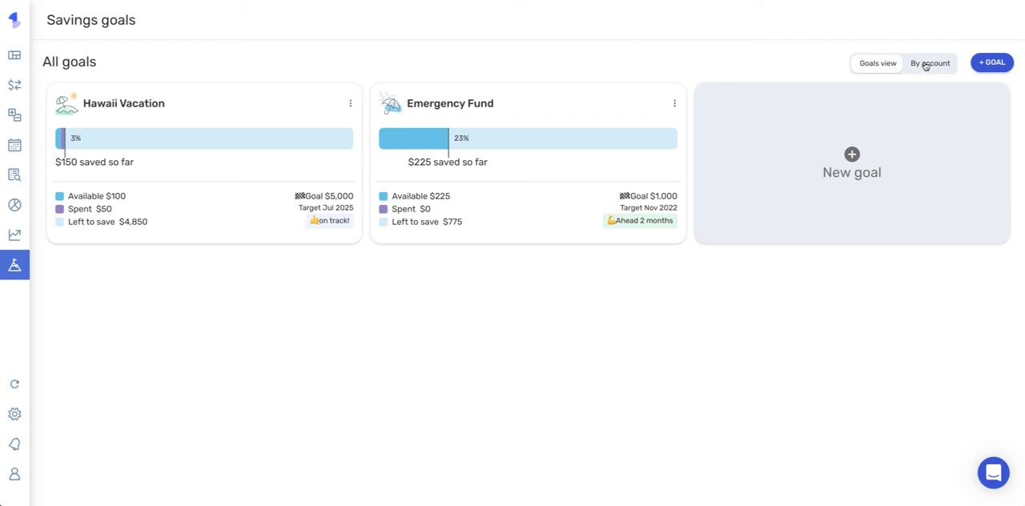
Switch the Savings goals page to the By account view showing ICCU Savings.
click(933, 64)
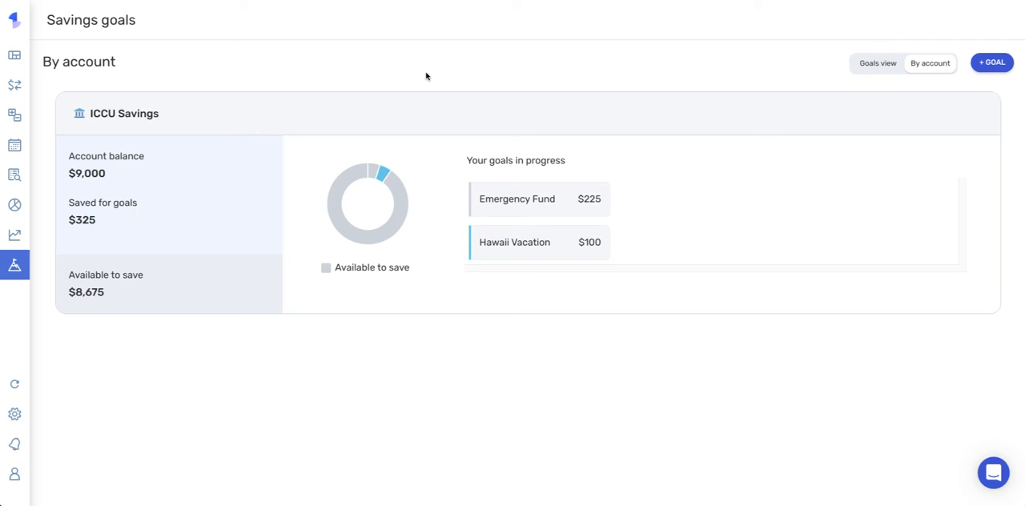
mouse_move(189, 71)
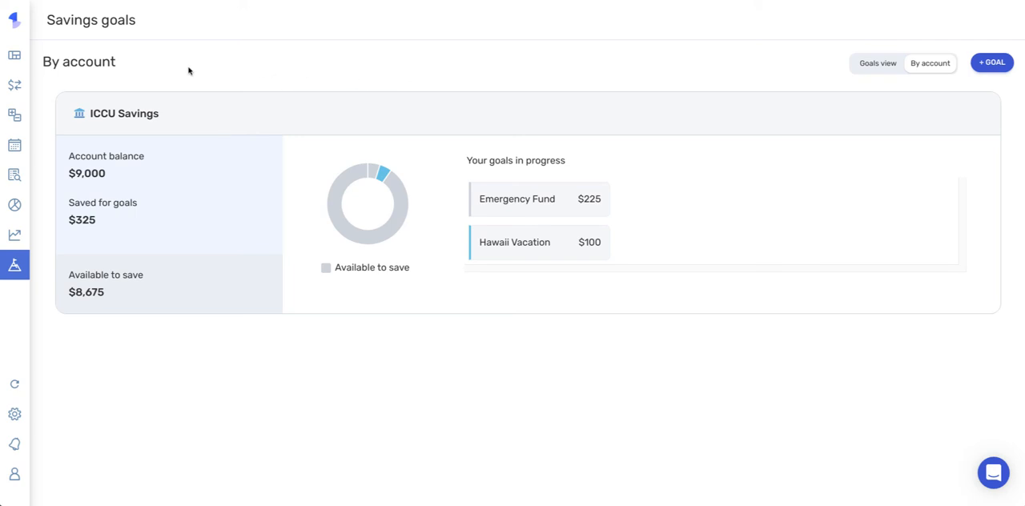
mouse_move(67, 99)
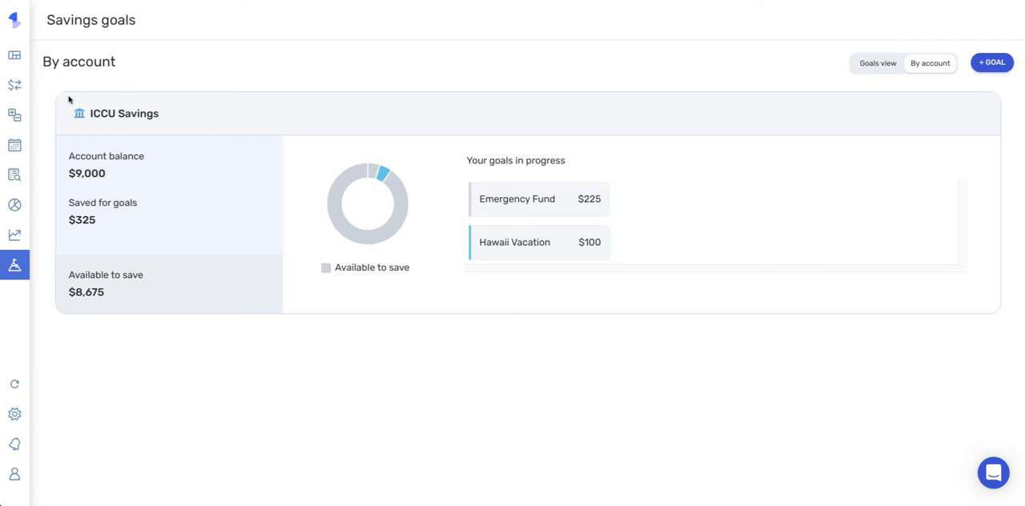
mouse_move(147, 98)
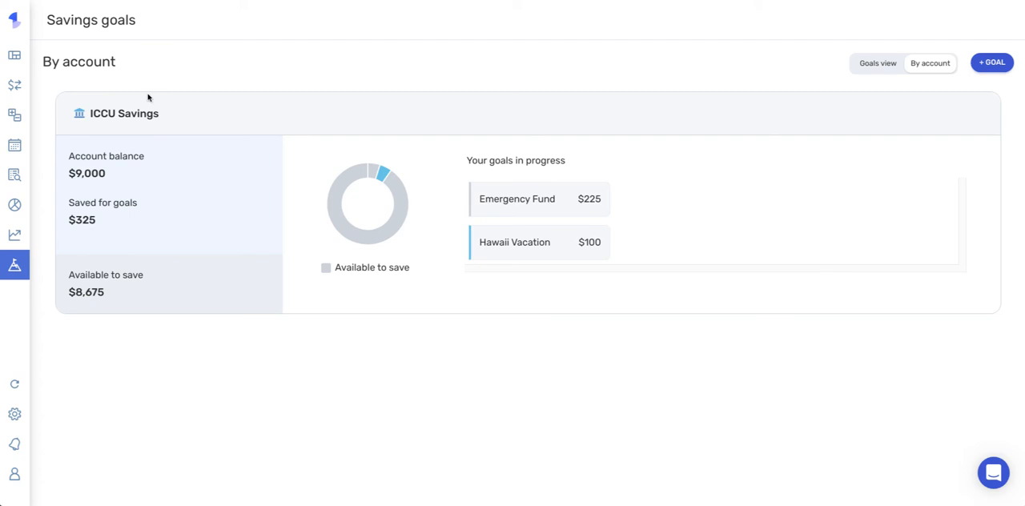
mouse_move(109, 240)
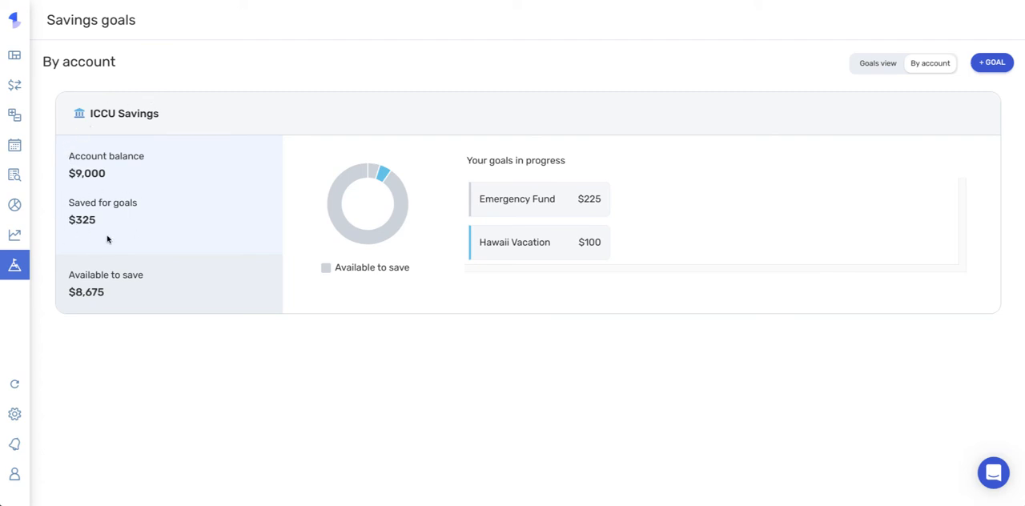
mouse_move(117, 301)
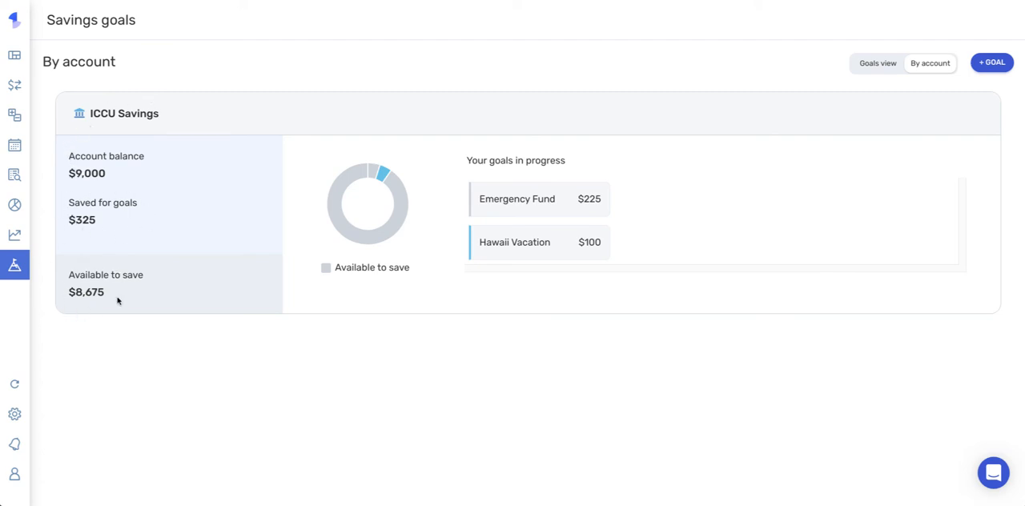
mouse_move(579, 255)
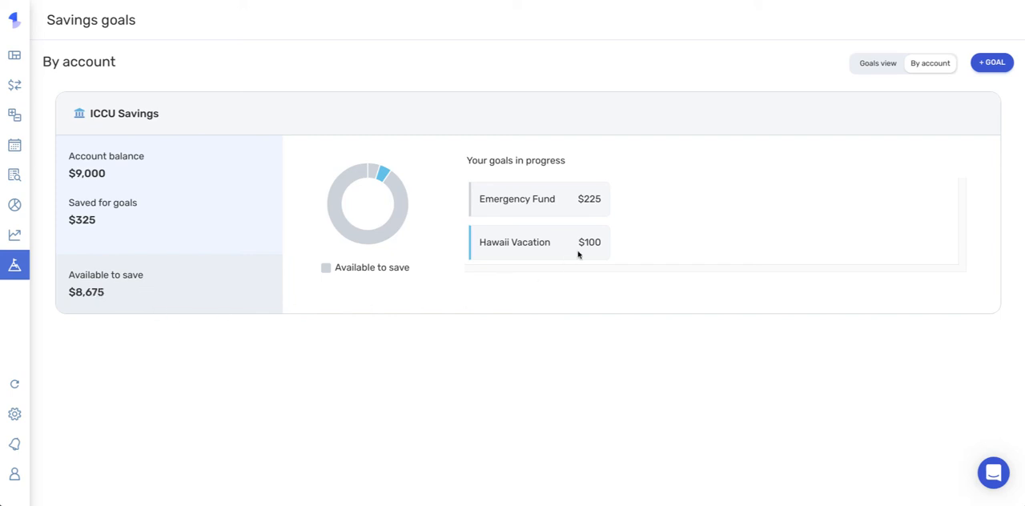
mouse_move(543, 205)
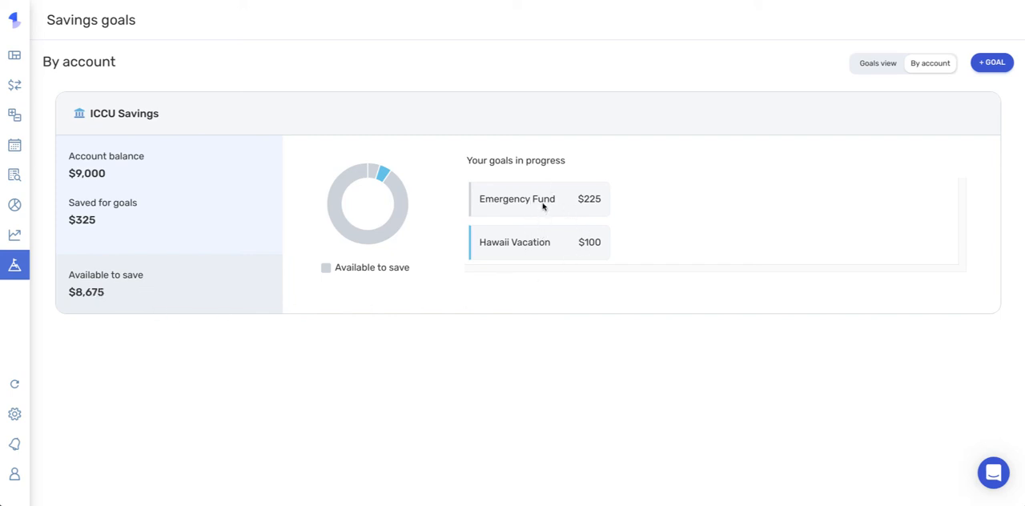
mouse_move(130, 130)
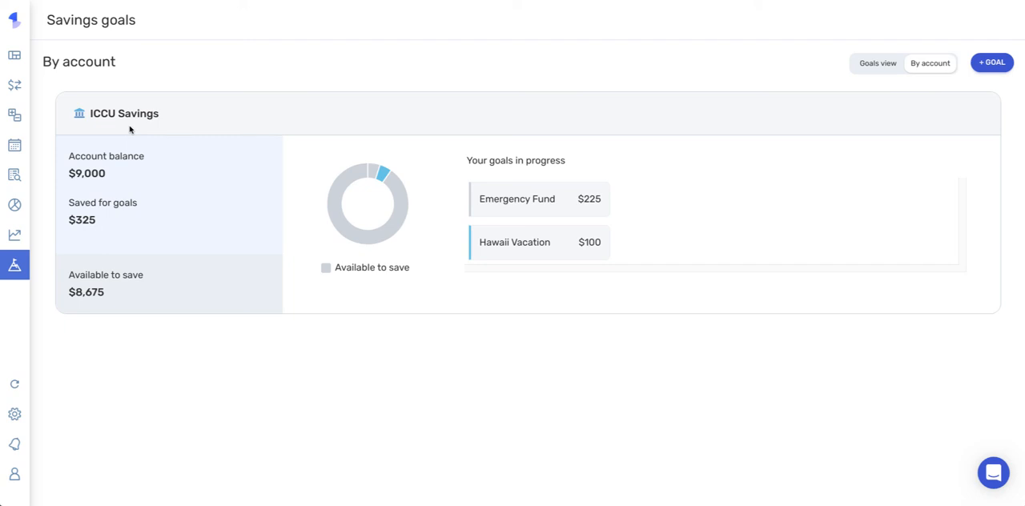
mouse_move(160, 382)
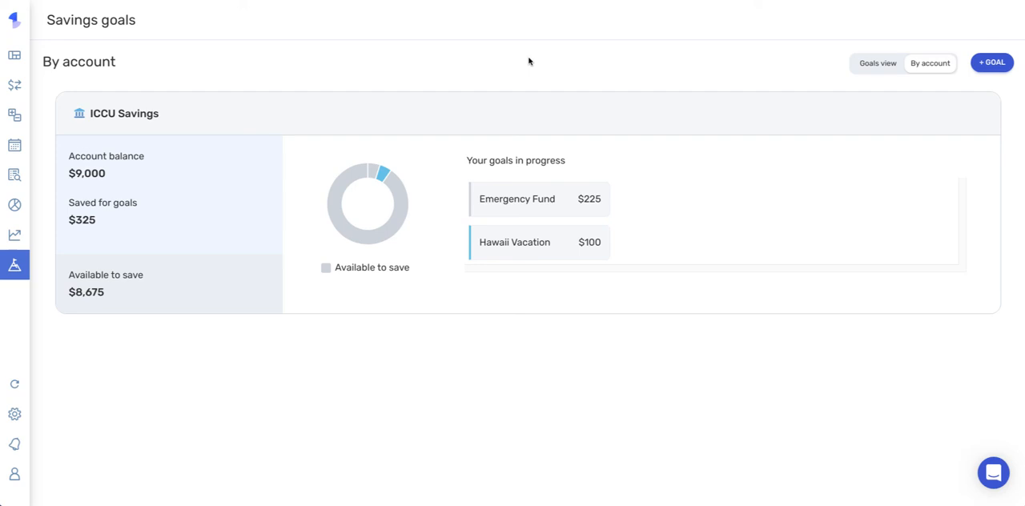
mouse_move(325, 61)
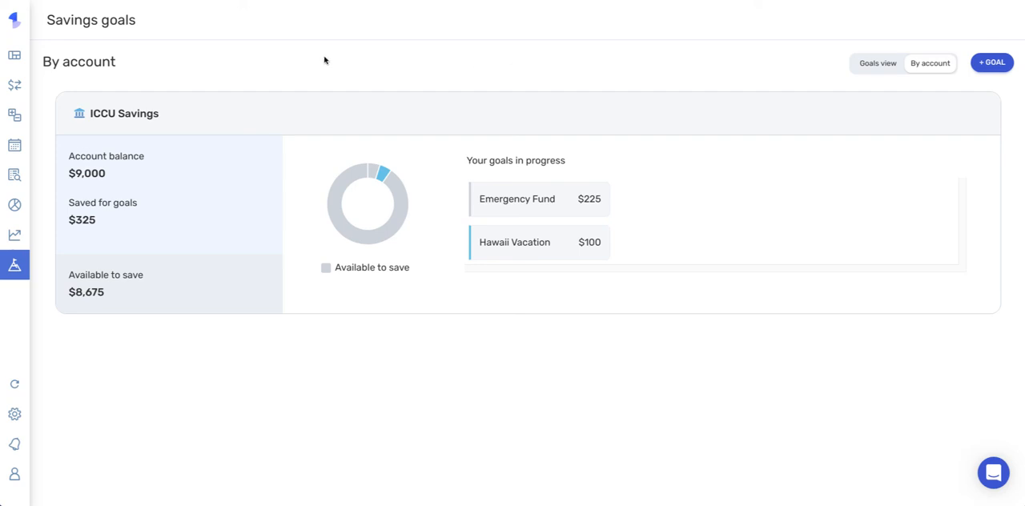
mouse_move(140, 54)
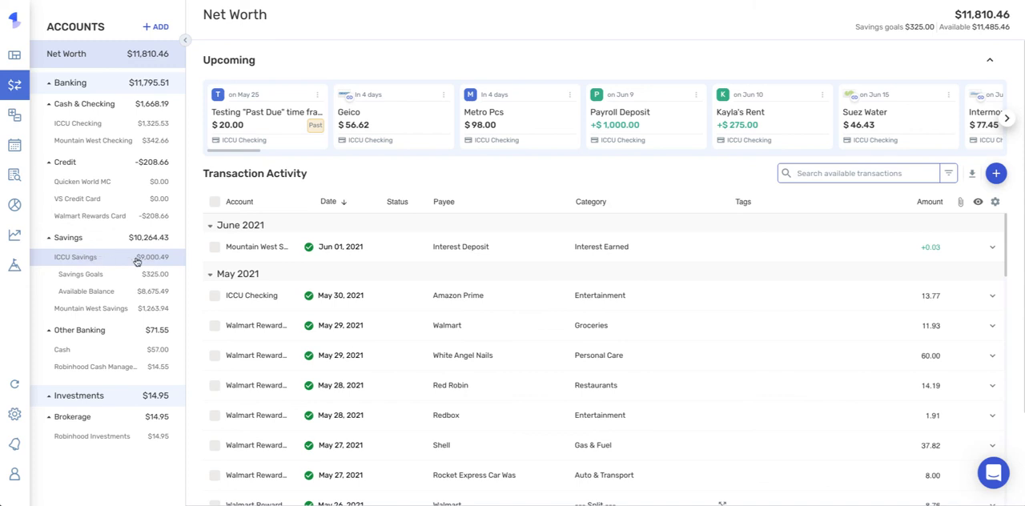
Open the ICCU Savings account page showing $9,000.49 balance with $325.00 in goals.
click(73, 256)
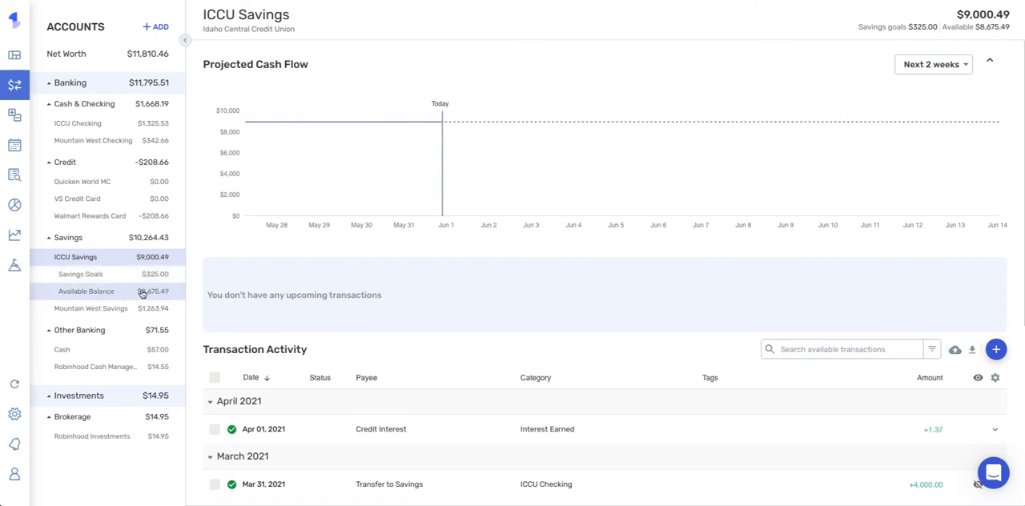
mouse_move(141, 295)
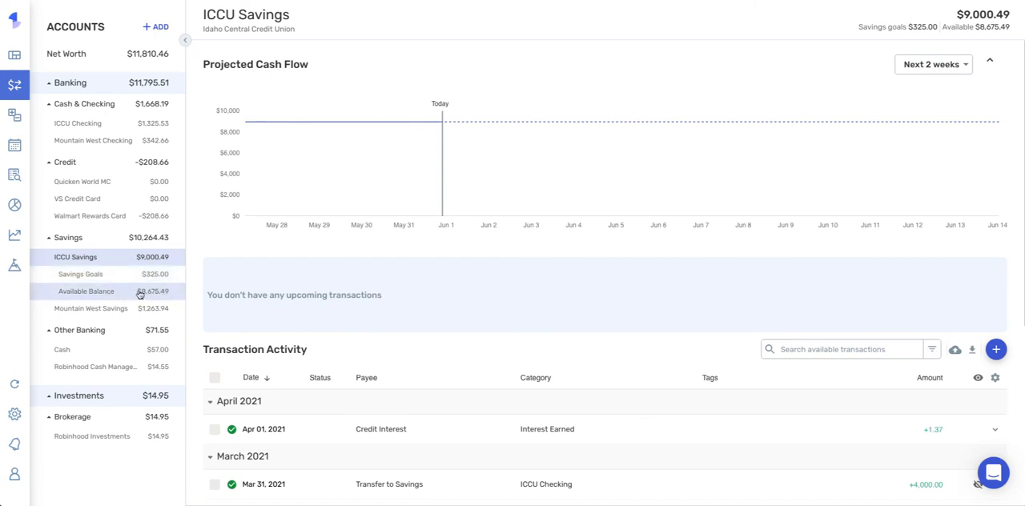
mouse_move(153, 297)
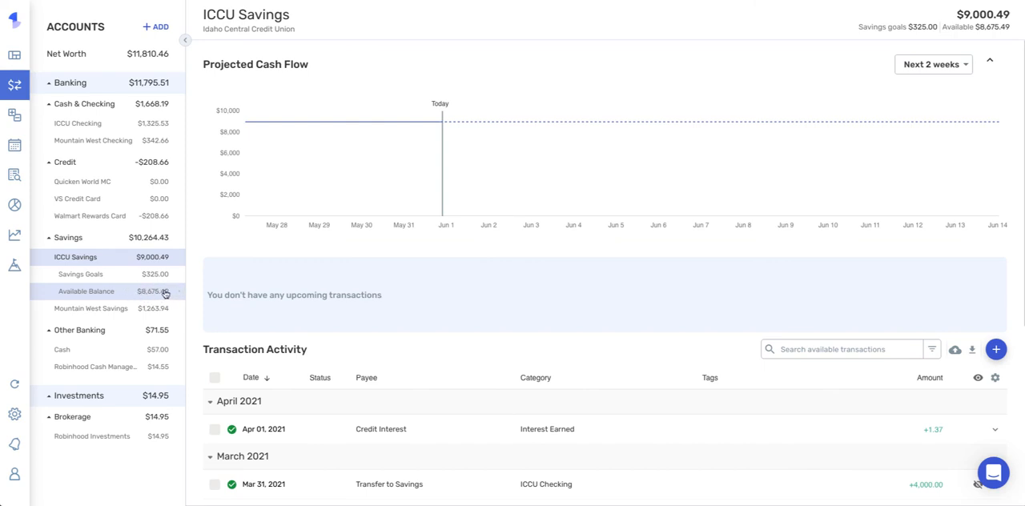
mouse_move(888, 13)
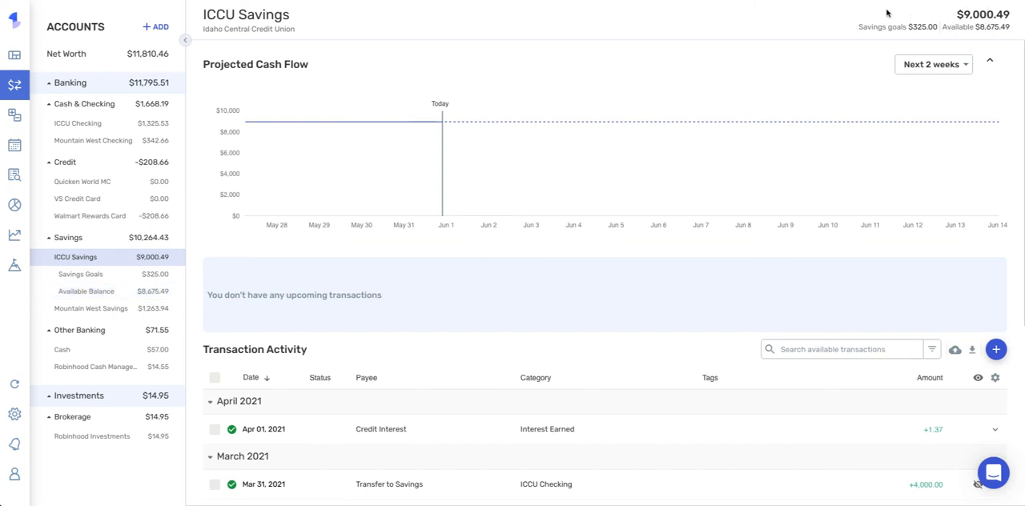
mouse_move(985, 37)
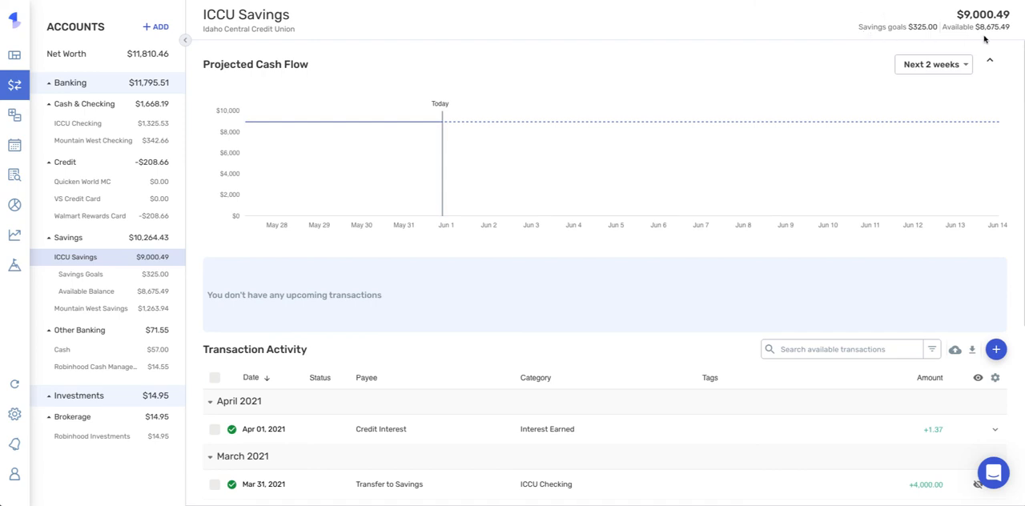
mouse_move(1019, 25)
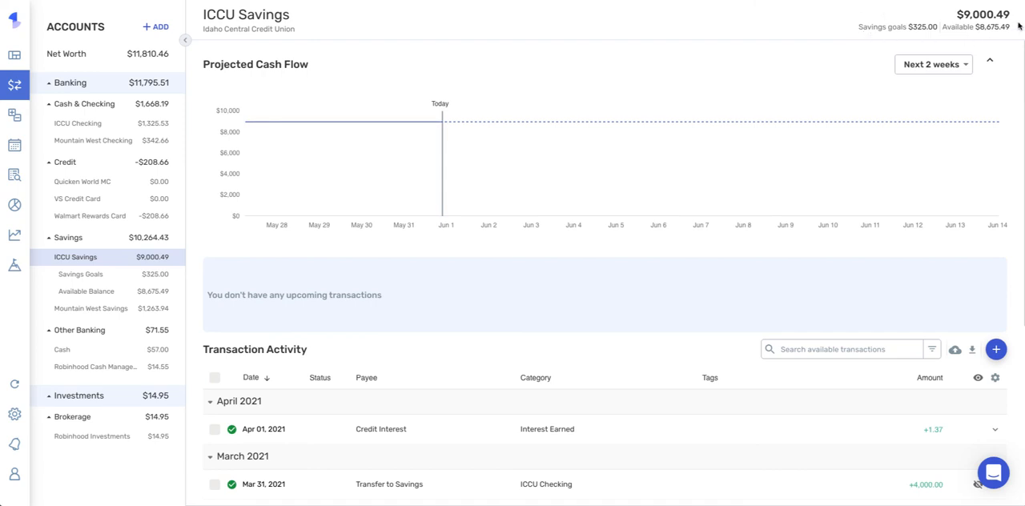